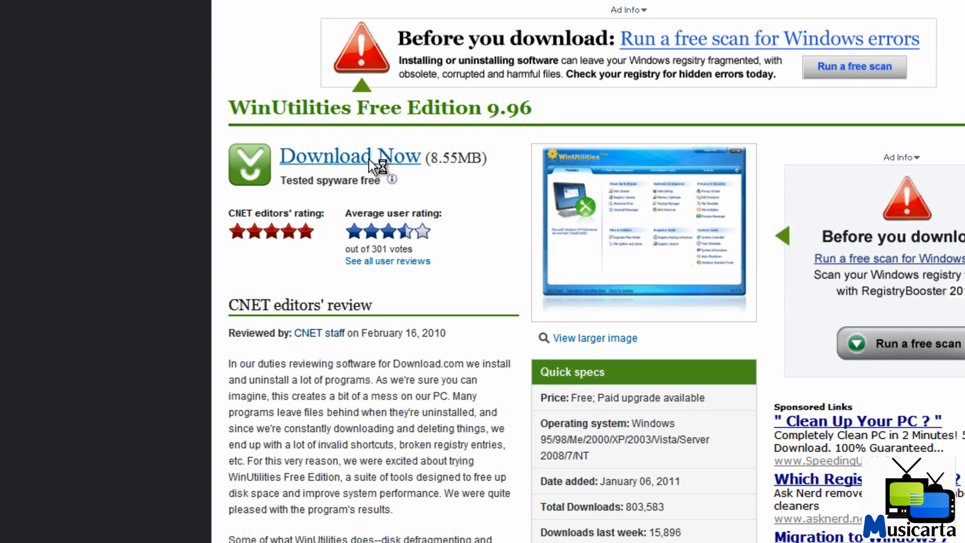
# Download the WinUtilities Free Edition installer from CNET and keep the wufinstall.exe file.
pyautogui.click(350, 155)
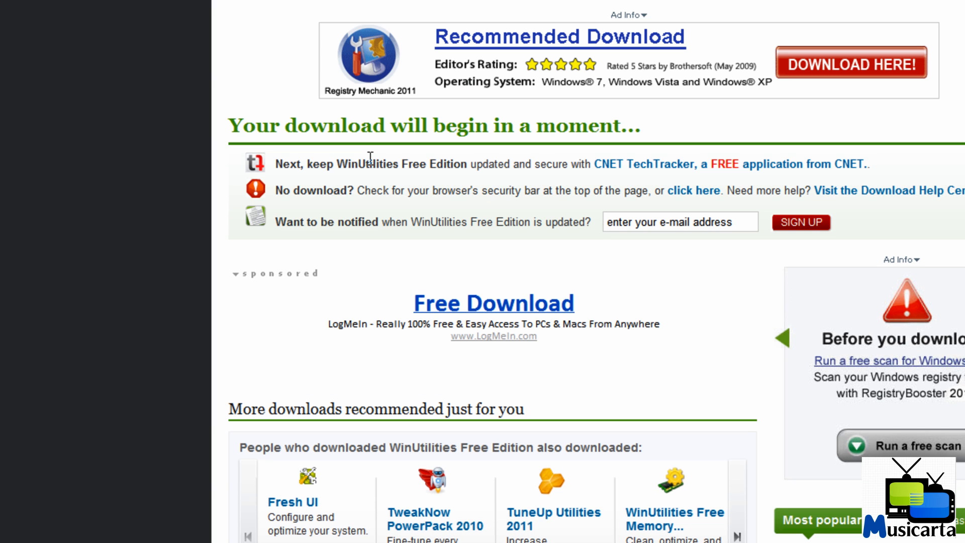
pyautogui.scroll(-3)
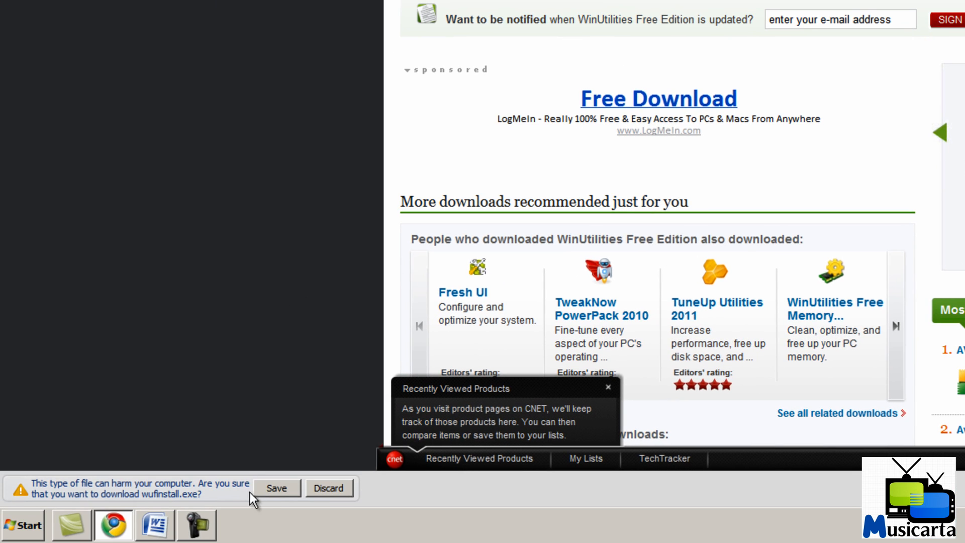
pyautogui.click(276, 487)
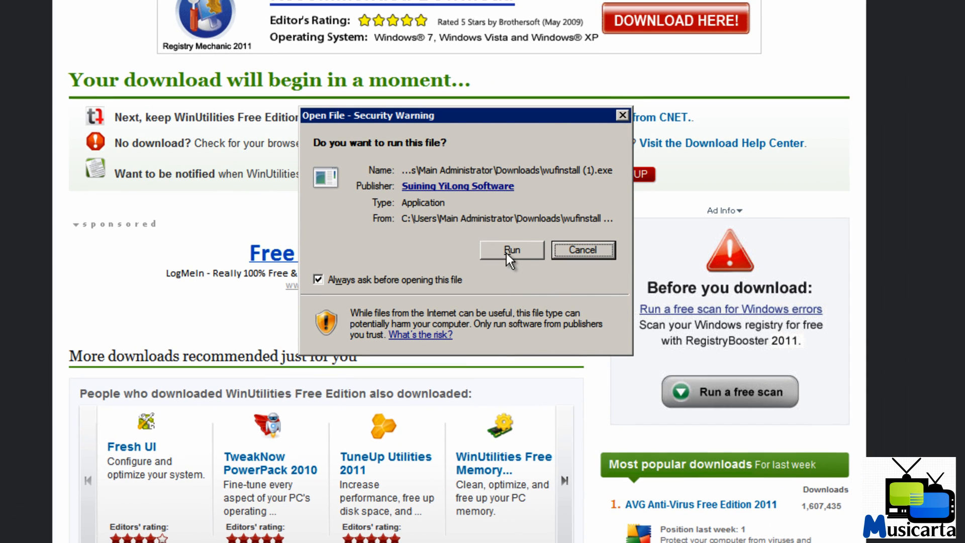
# Run the installer, accept the license, keep the default folder and desktop icon, and finish launching WinUtilities.
pyautogui.click(512, 250)
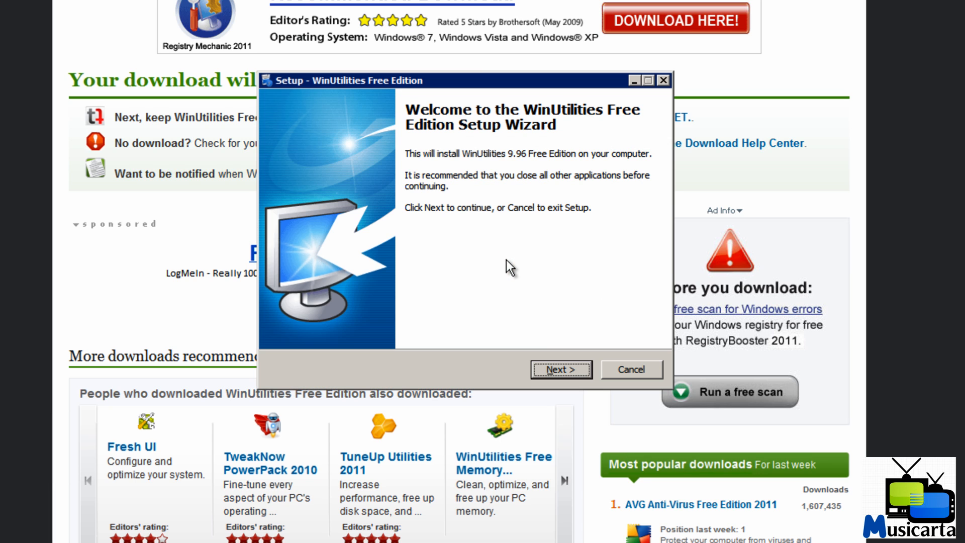
pyautogui.click(559, 368)
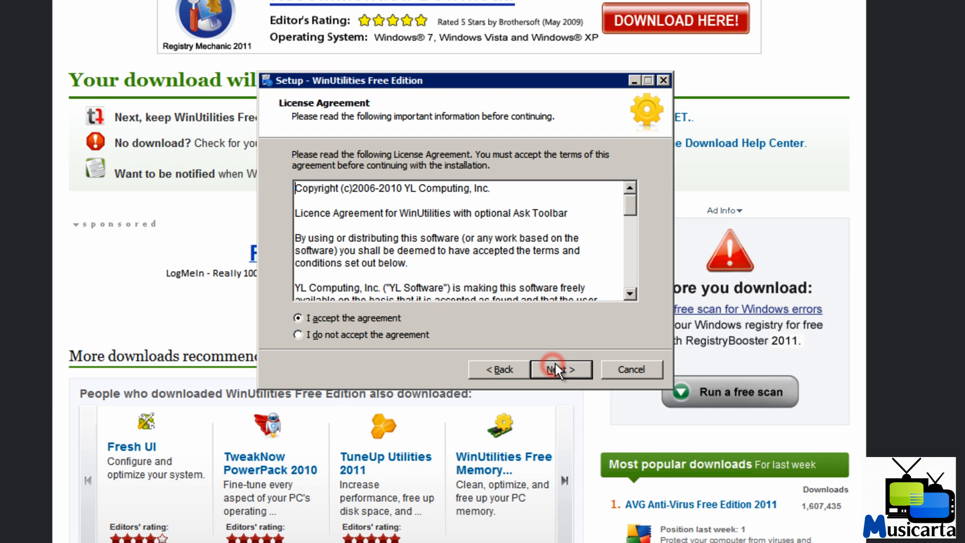
pyautogui.moveTo(394, 318)
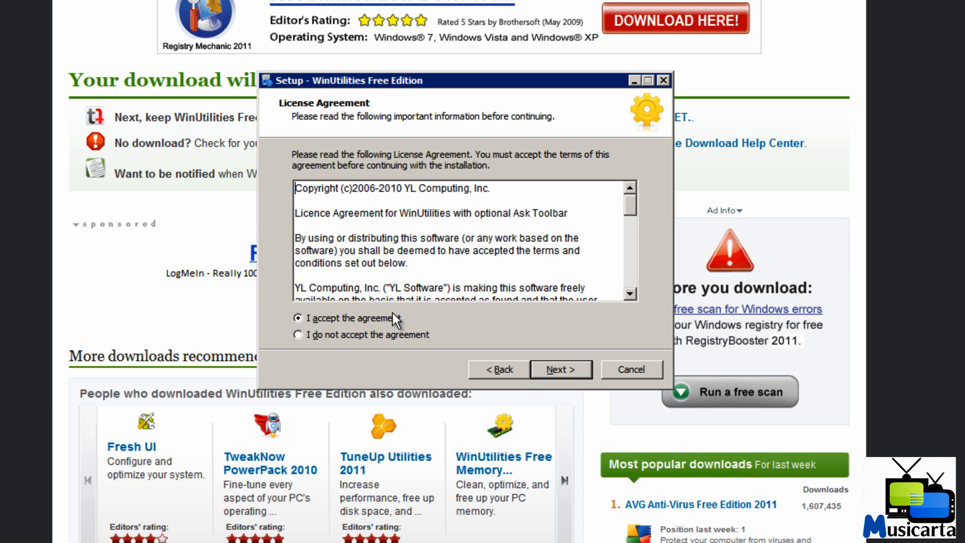
pyautogui.click(559, 369)
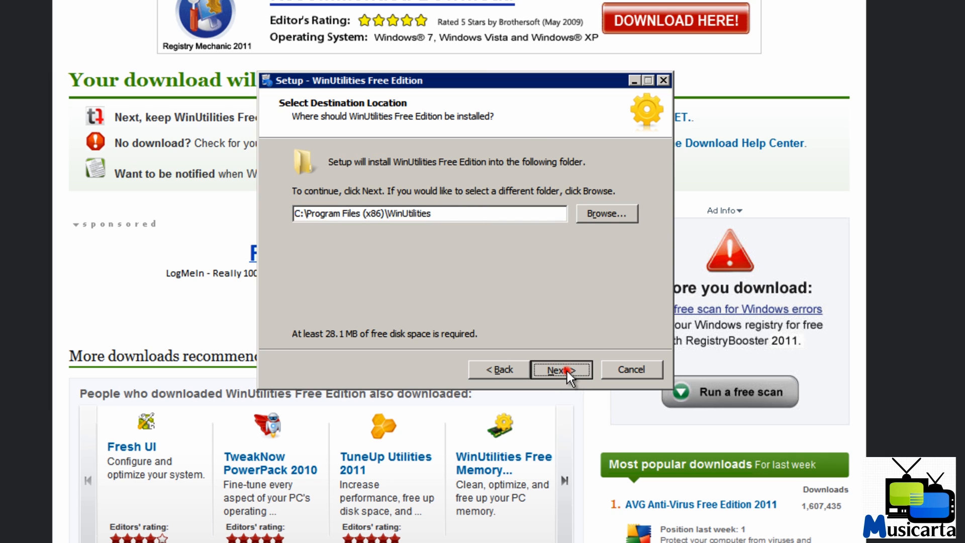
pyautogui.click(559, 369)
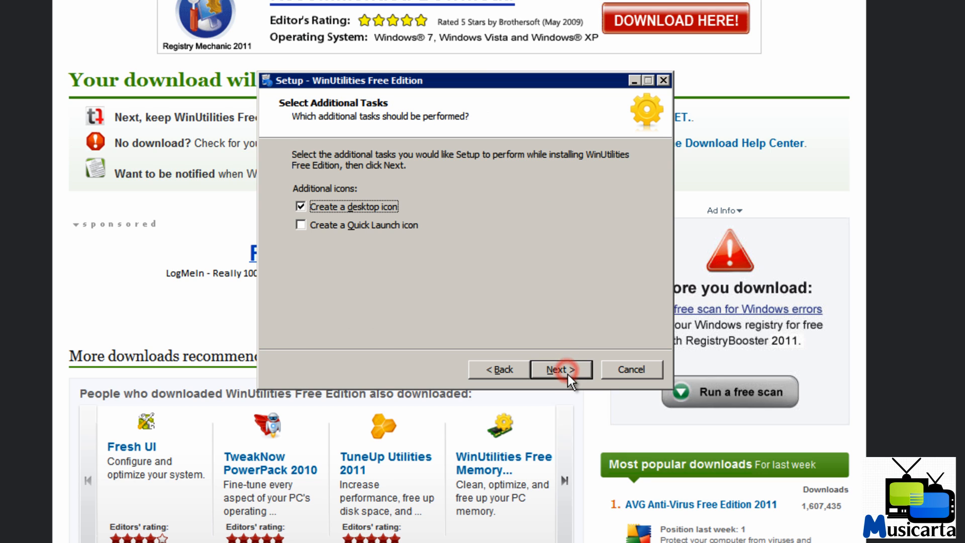
pyautogui.moveTo(352, 209)
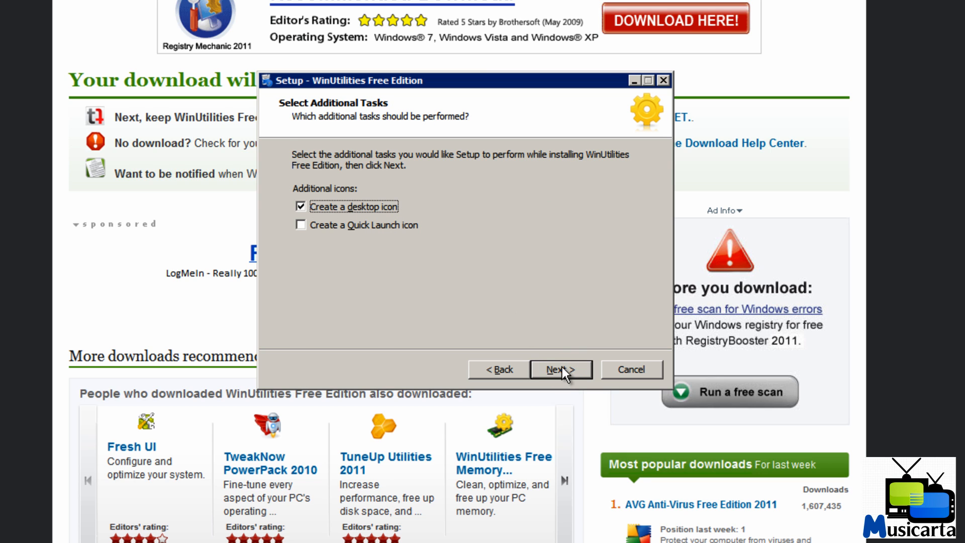
pyautogui.click(559, 369)
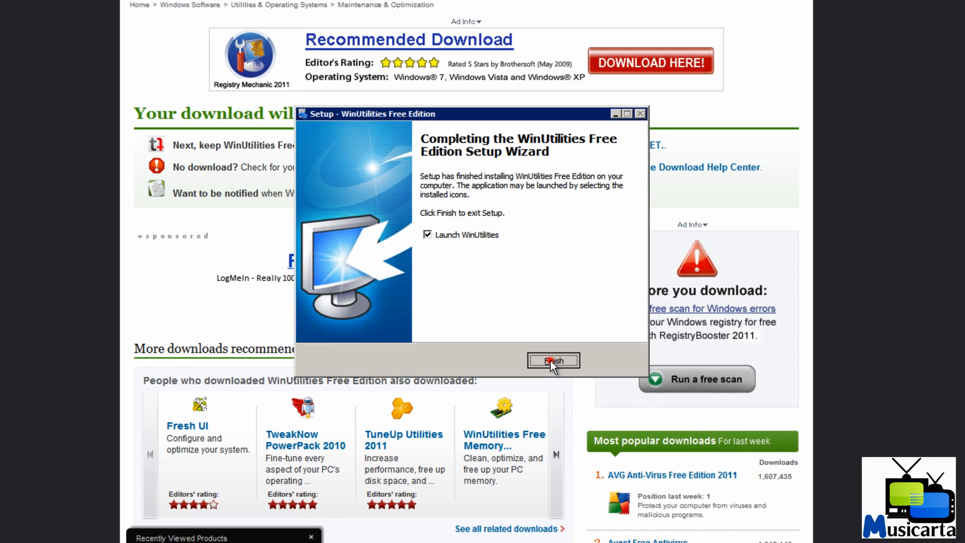
pyautogui.click(552, 361)
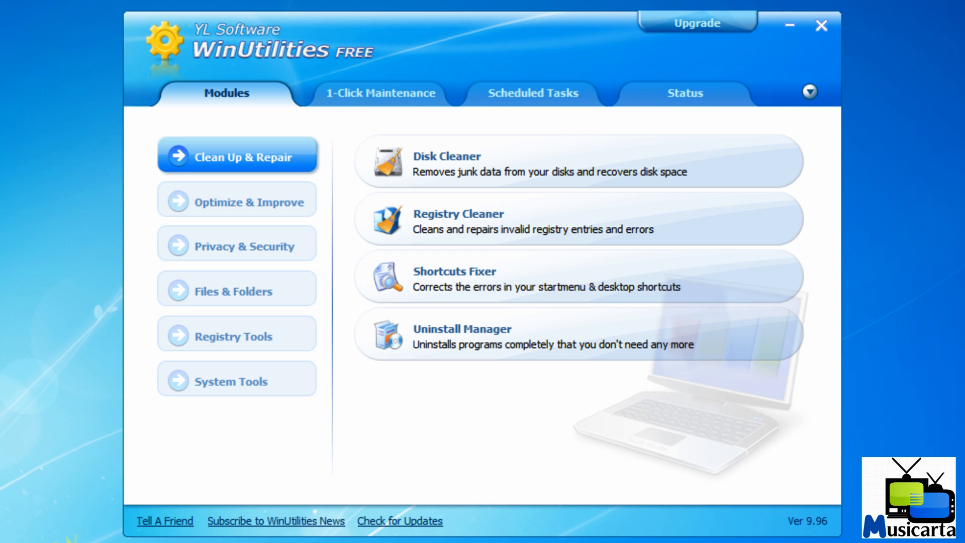
pyautogui.moveTo(380, 93)
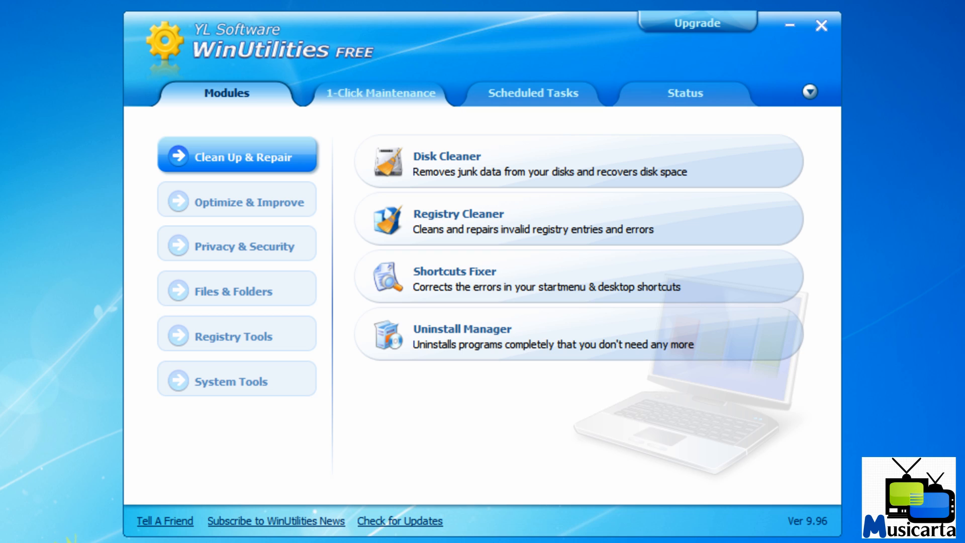
# Show the 1-Click Maintenance checklist of basic and advanced cleanup tasks.
pyautogui.click(380, 92)
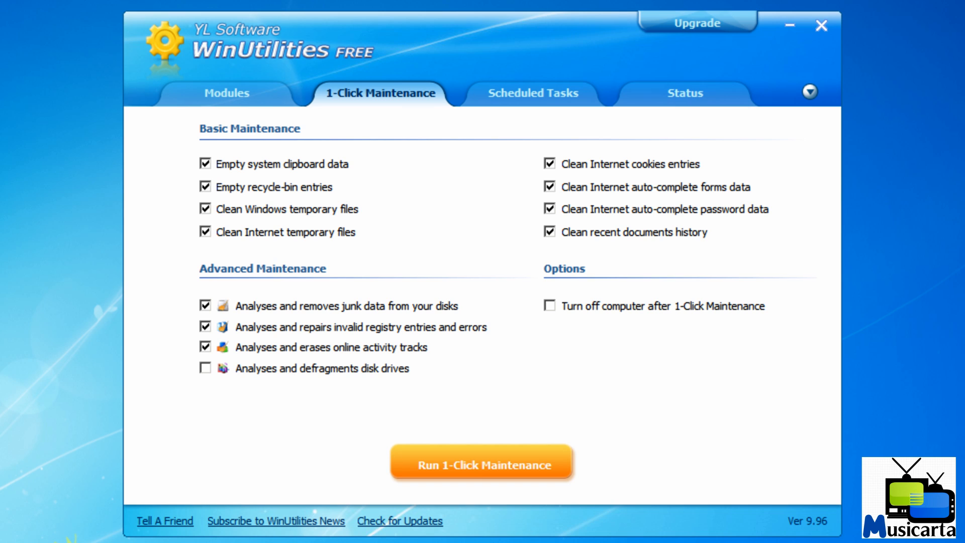
# Run 1-Click Maintenance until every ticked cleanup task shows complete.
pyautogui.click(481, 465)
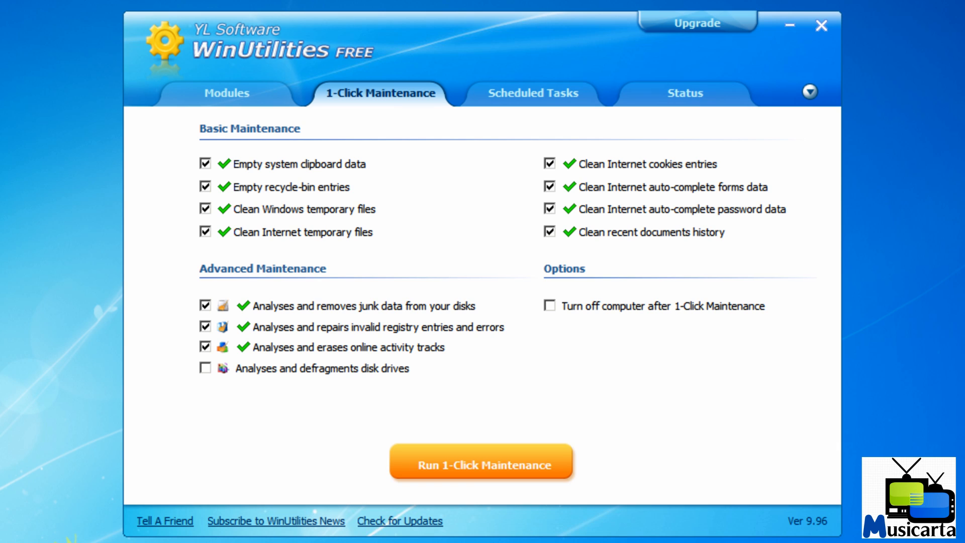
# Return to the Modules categories and launch the Shortcuts Fixer from Clean Up & Repair.
pyautogui.click(228, 92)
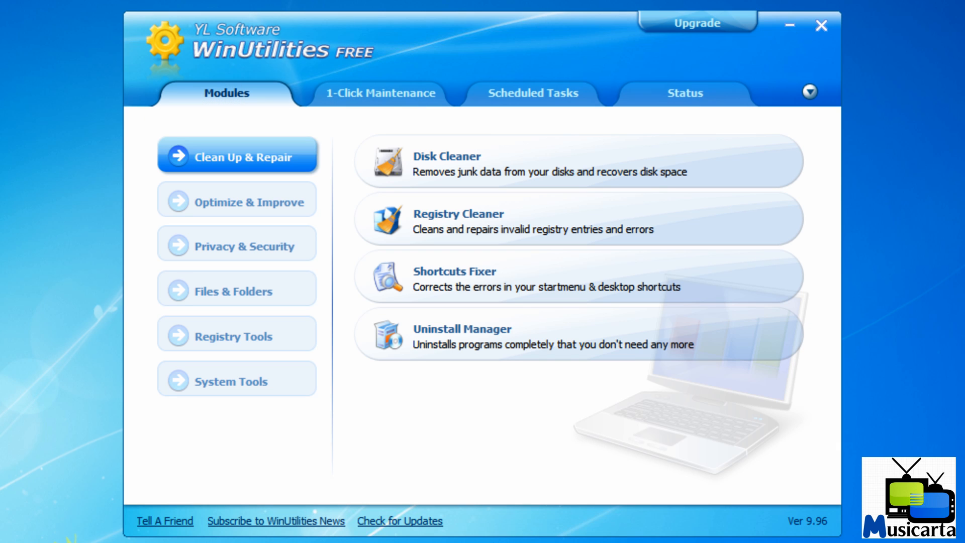
pyautogui.moveTo(382, 92)
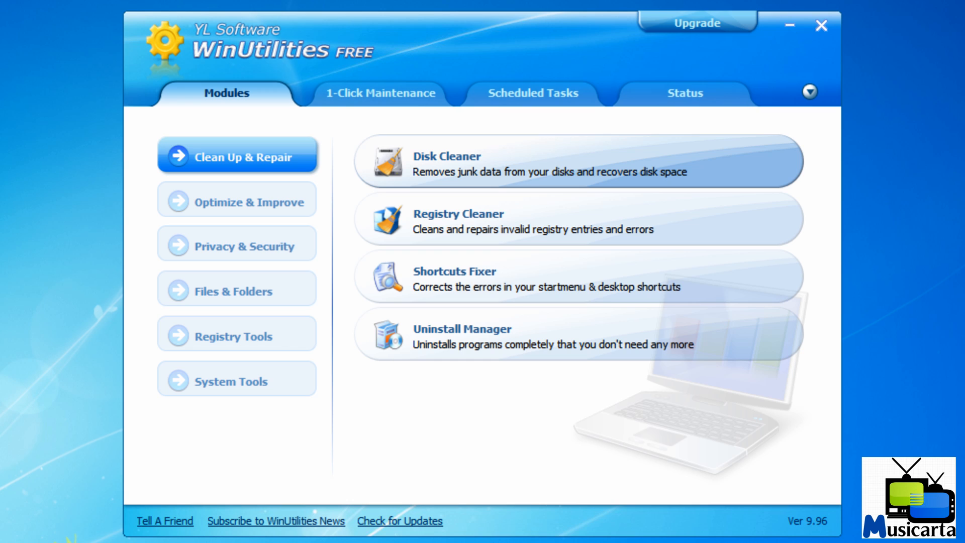
pyautogui.click(578, 168)
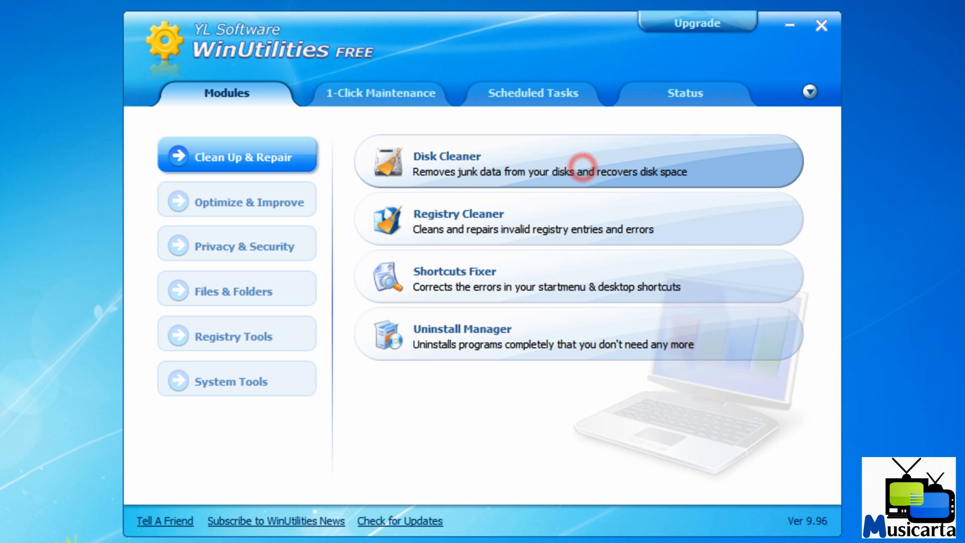
pyautogui.click(449, 163)
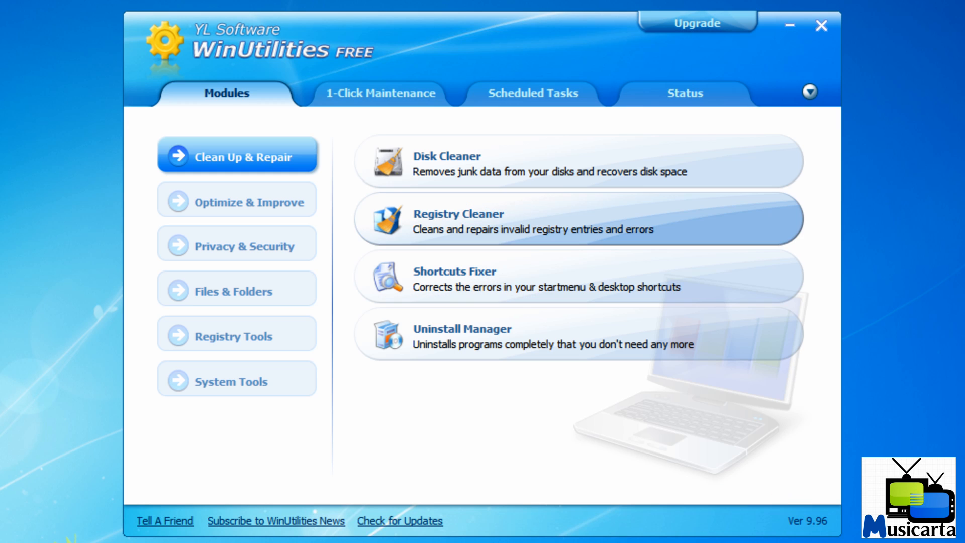
pyautogui.click(459, 220)
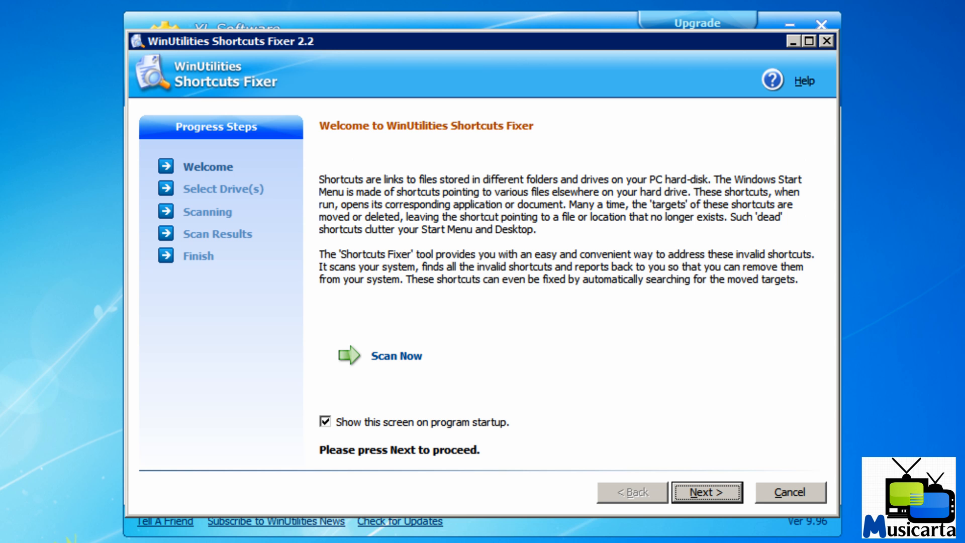
# Scan drive C for invalid shortcuts, dismiss the none-found message and close Shortcuts Fixer.
pyautogui.click(705, 492)
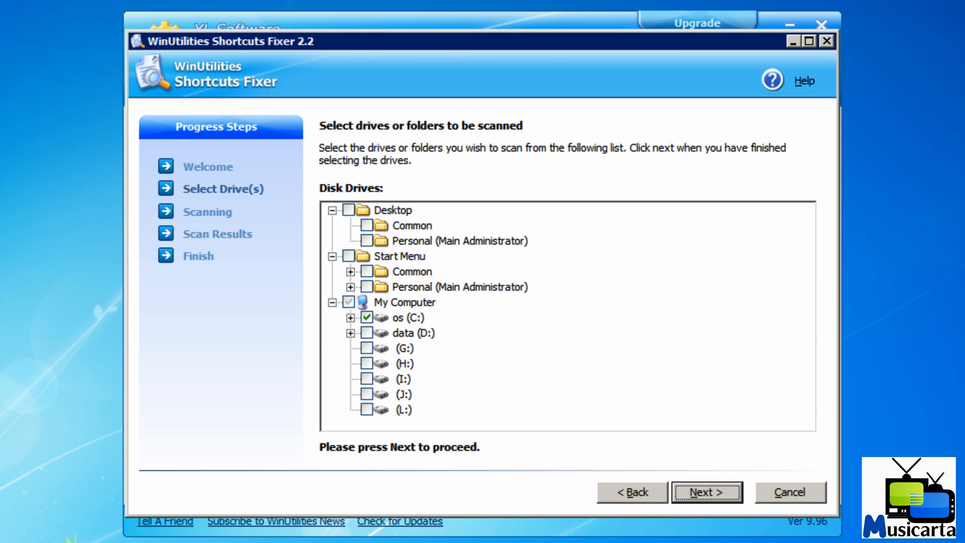
pyautogui.click(707, 491)
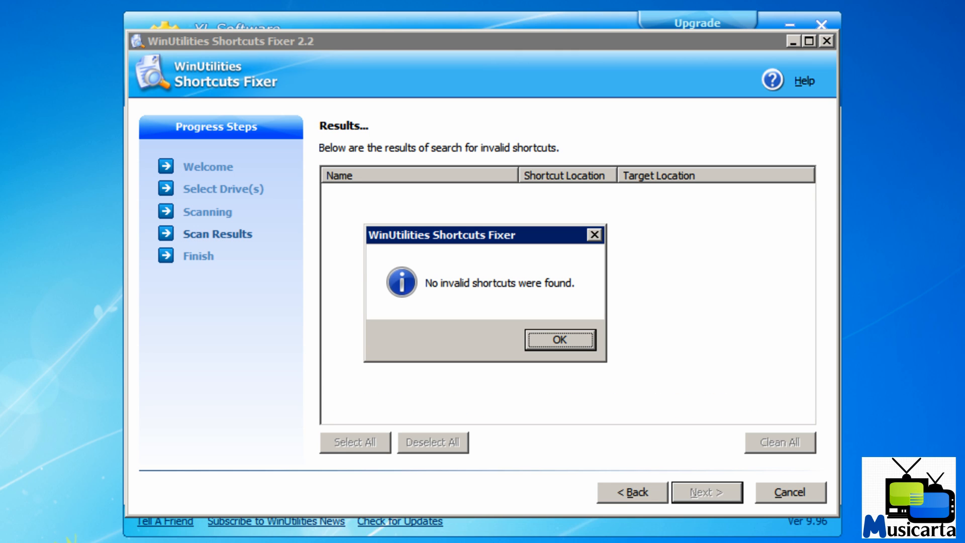
pyautogui.click(558, 340)
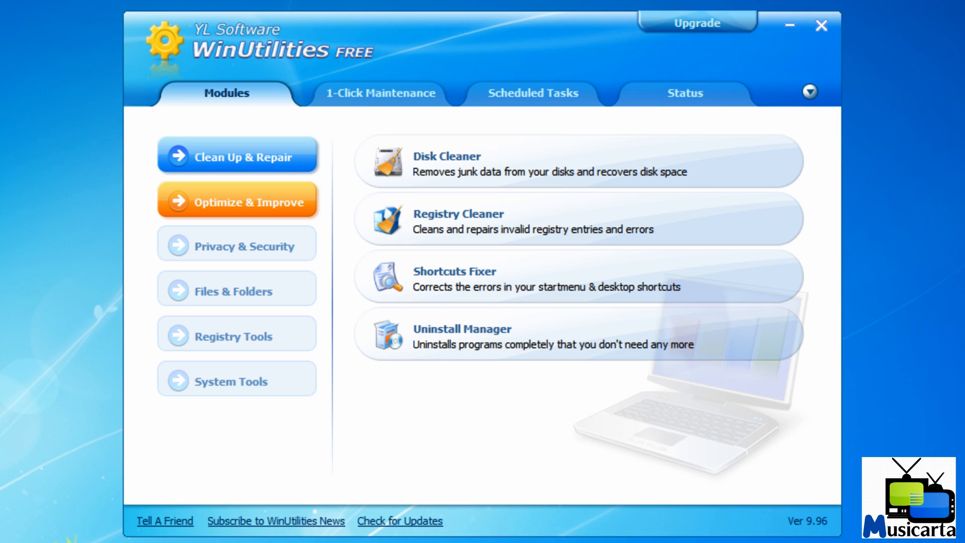
# Launch Registry Defrag from the Optimize & Improve modules.
pyautogui.click(237, 201)
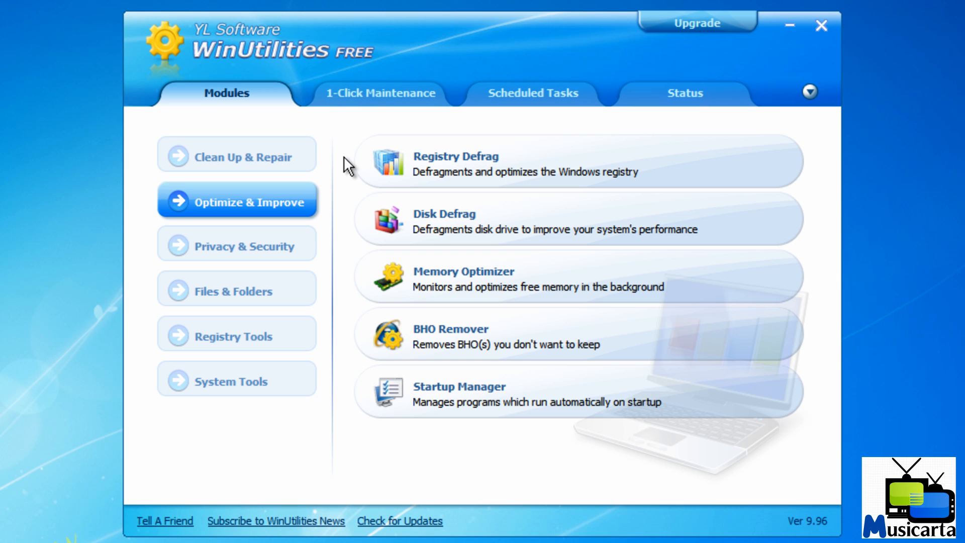
pyautogui.moveTo(406, 179)
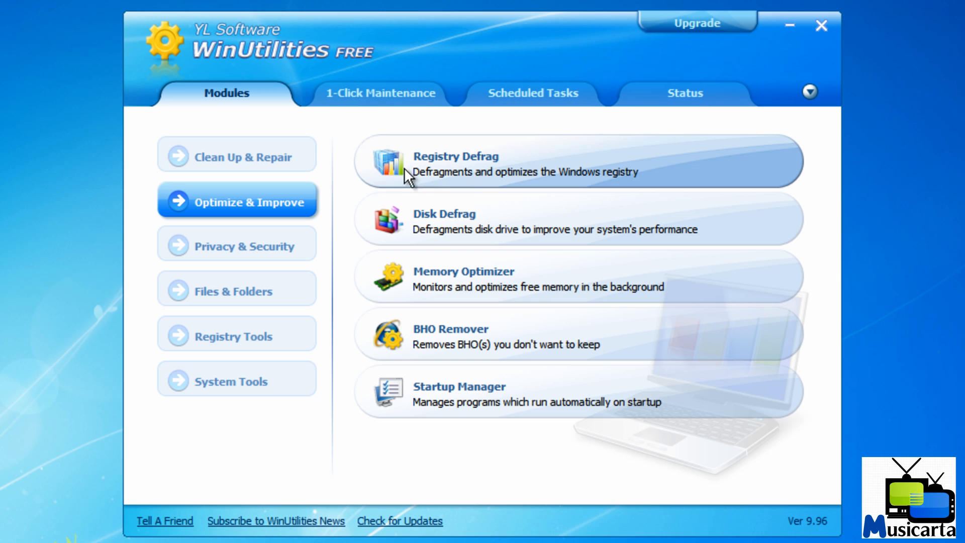
pyautogui.moveTo(447, 232)
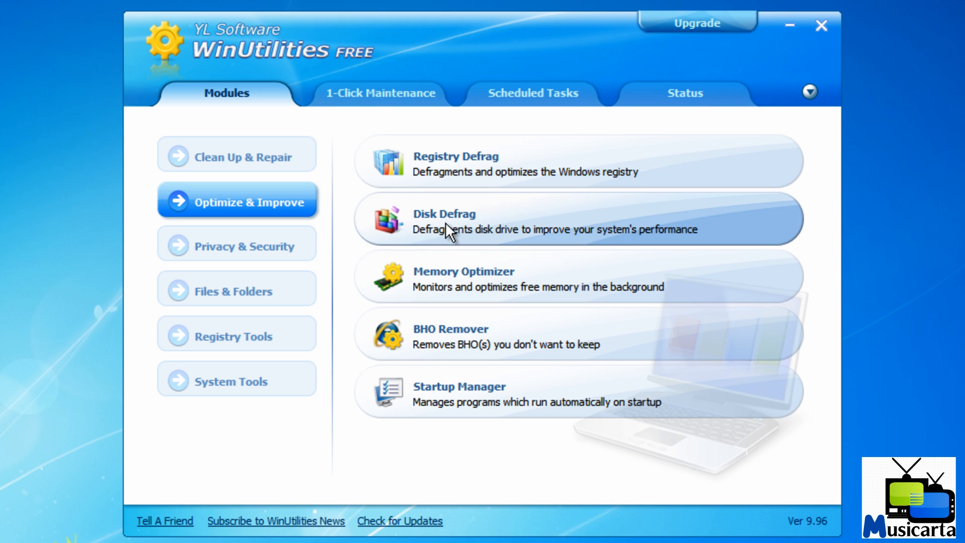
pyautogui.click(455, 163)
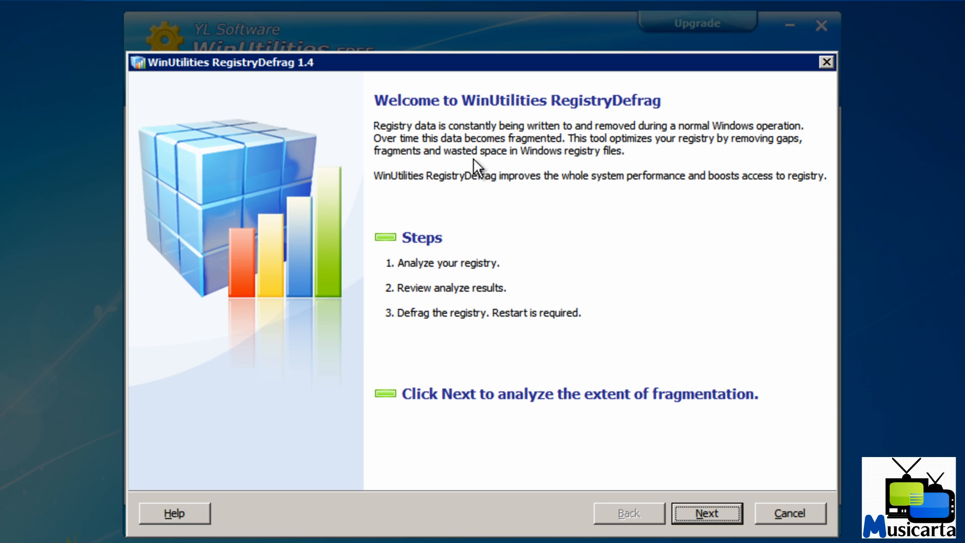
pyautogui.moveTo(481, 401)
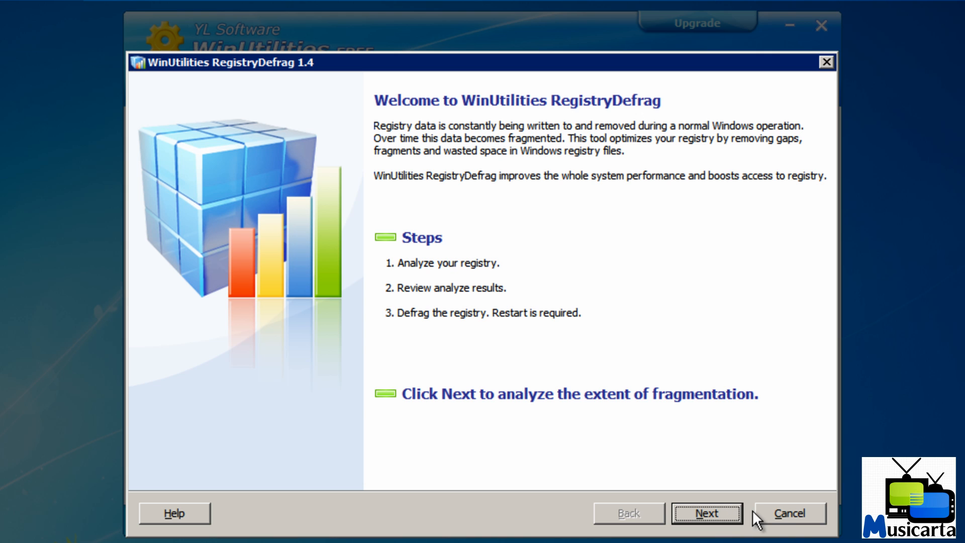
# Cancel Registry Defrag without analyzing, returning to Optimize & Improve.
pyautogui.click(789, 513)
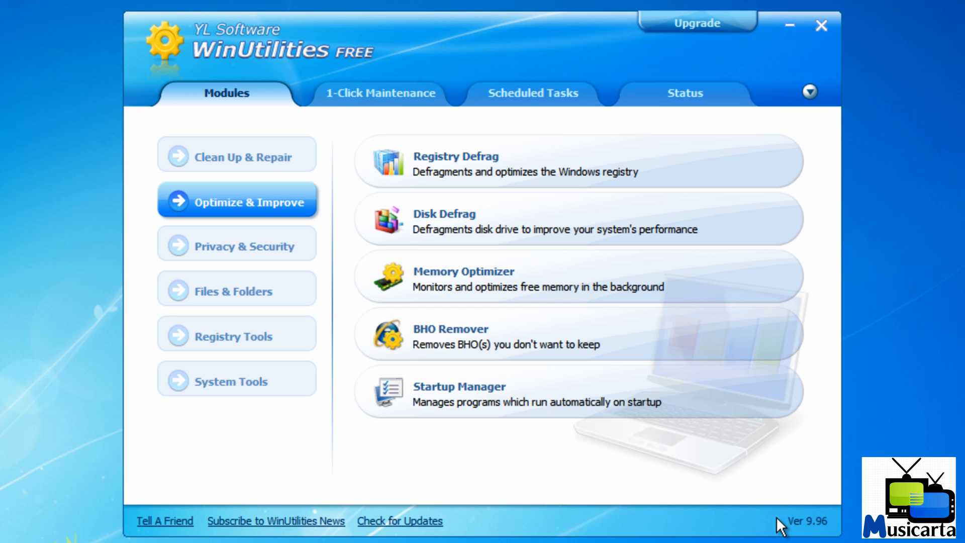
pyautogui.moveTo(497, 232)
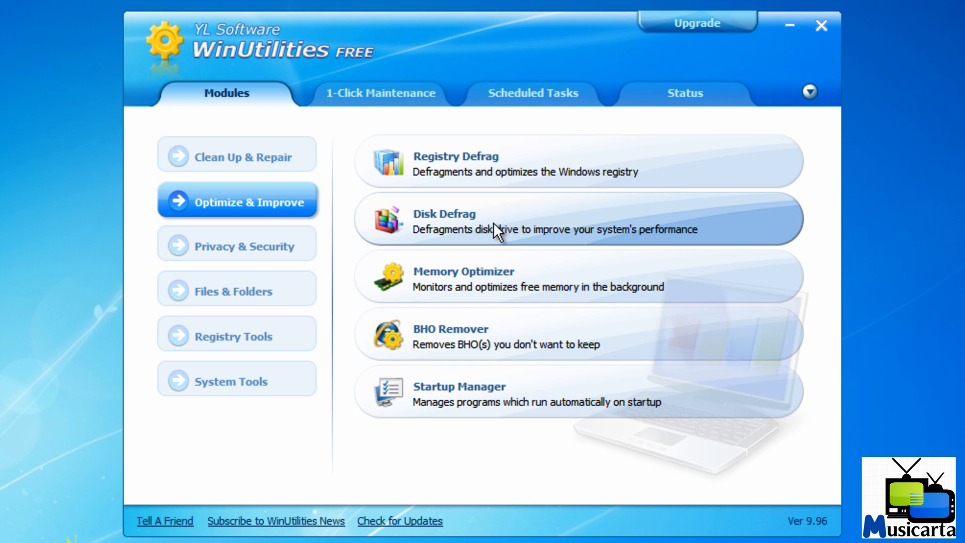
pyautogui.moveTo(500, 231)
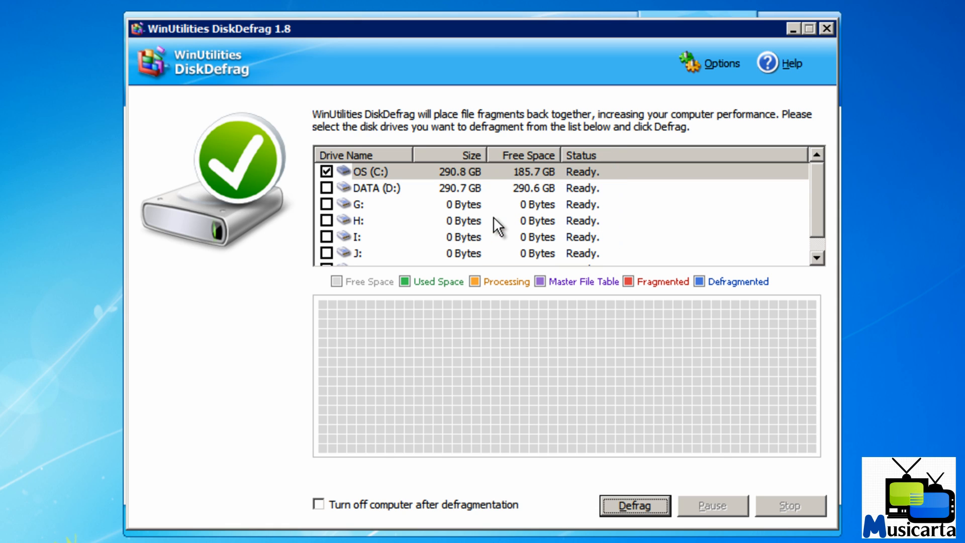
pyautogui.moveTo(460, 212)
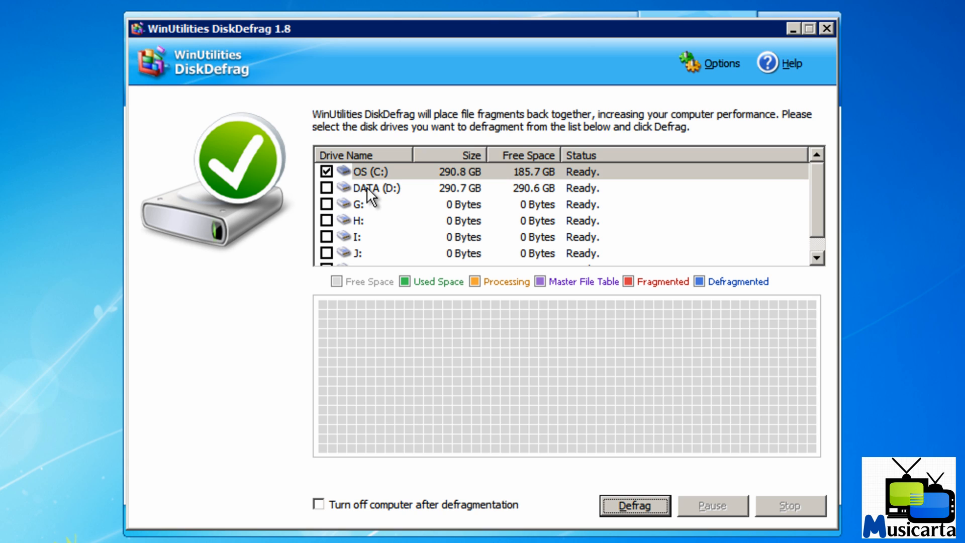
# Toggle the DATA (D:) drive in Disk Defrag, leaving only OS (C:) selected.
pyautogui.click(327, 188)
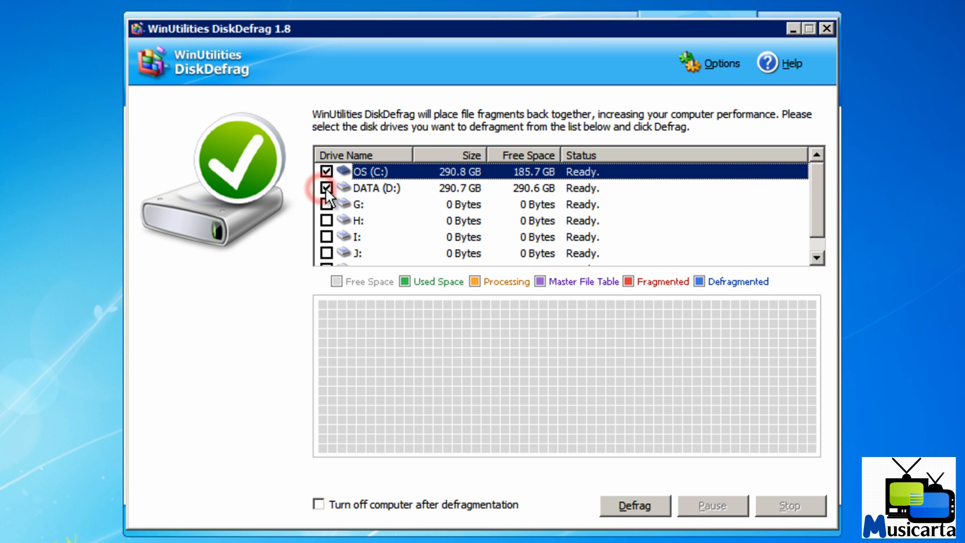
pyautogui.scroll(-3)
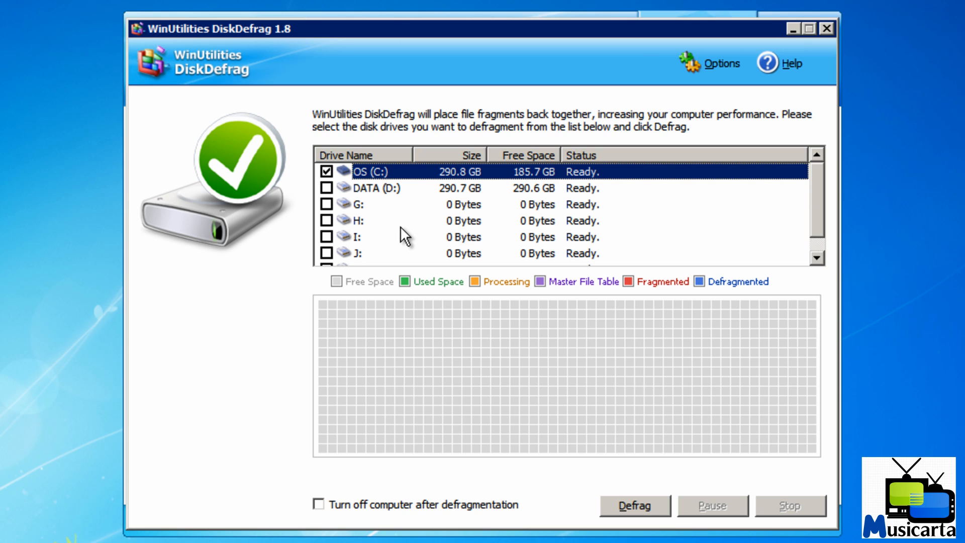
pyautogui.moveTo(420, 234)
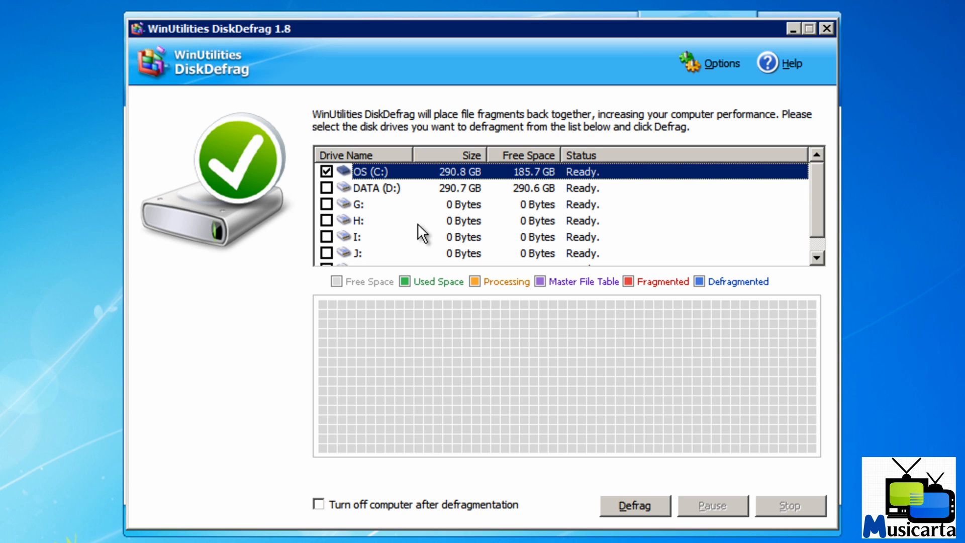
pyautogui.moveTo(850, 464)
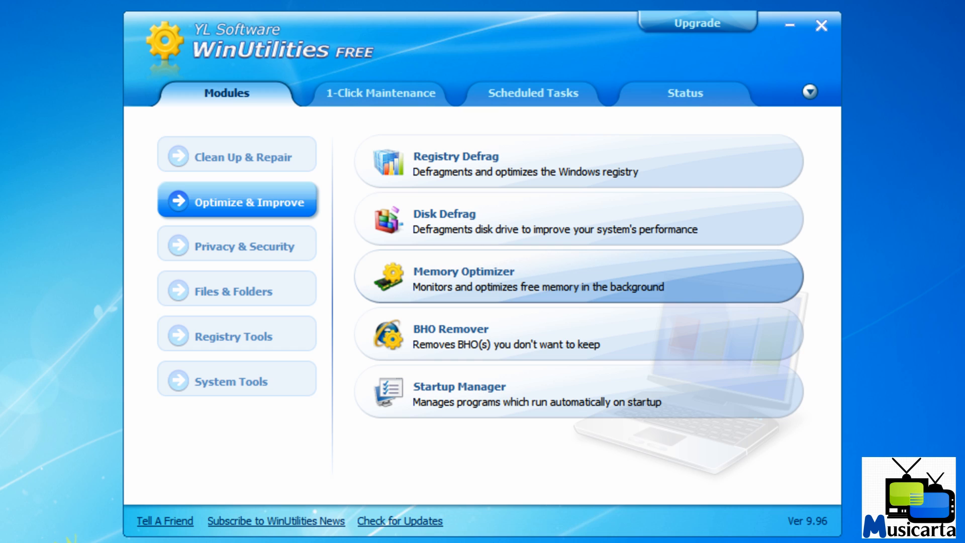
pyautogui.moveTo(459, 396)
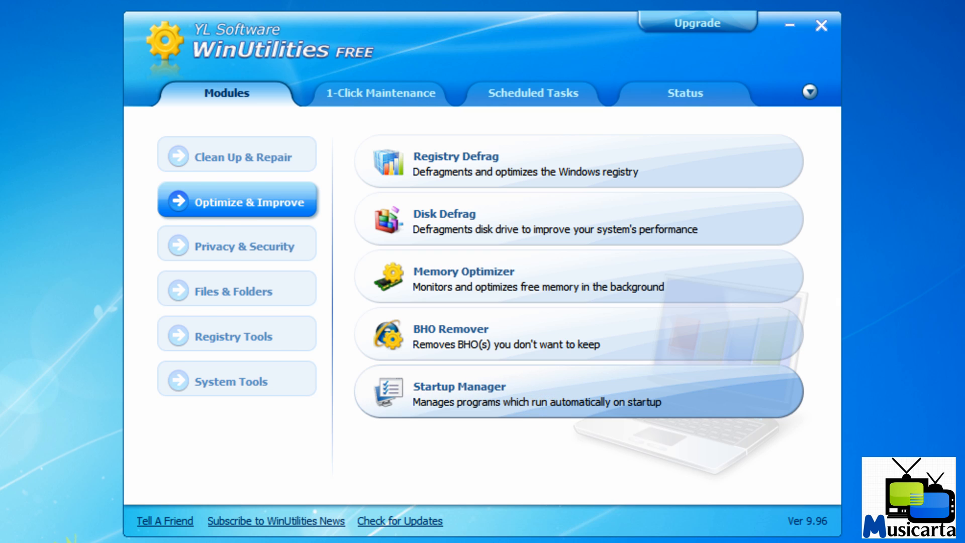
pyautogui.click(458, 385)
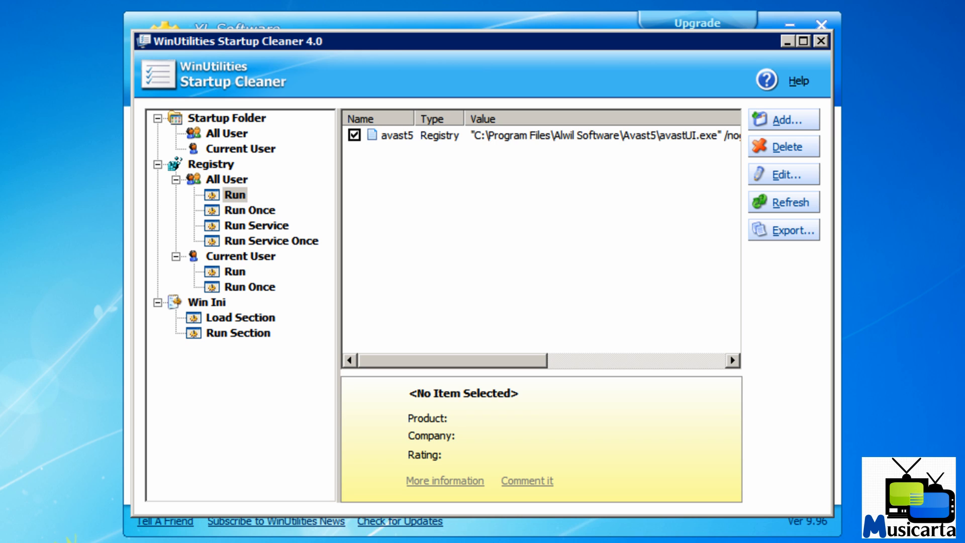
pyautogui.click(821, 41)
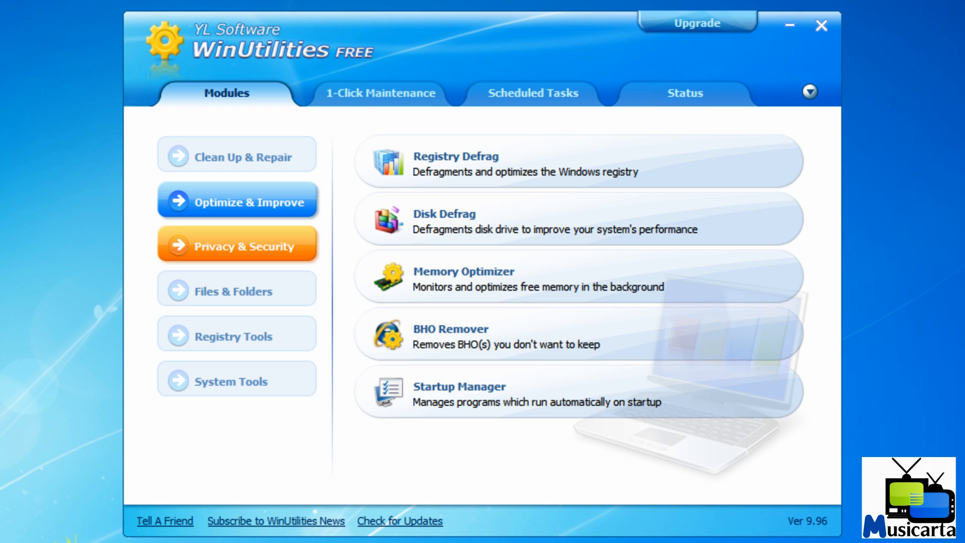
# Show the Privacy & Security modules and scroll through Process Security's 55-process list.
pyautogui.click(236, 246)
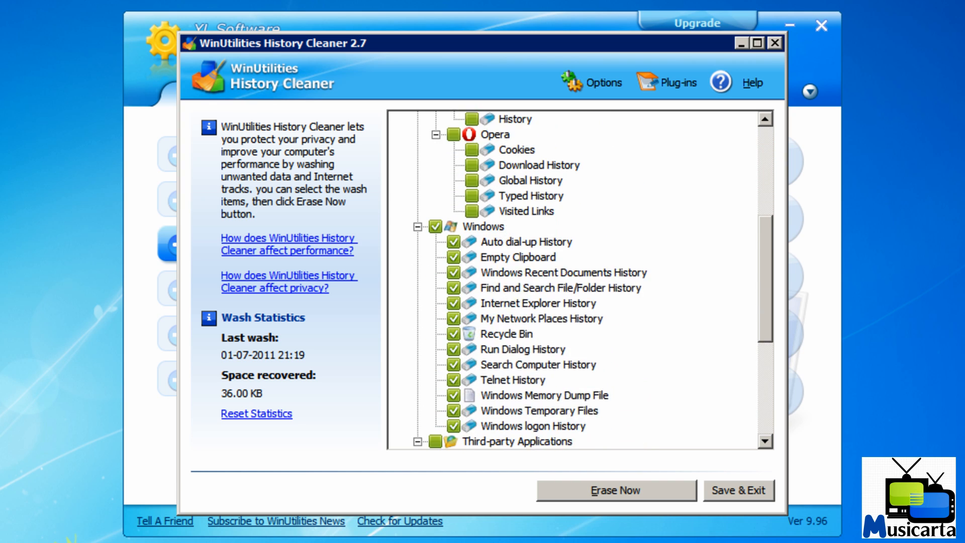
pyautogui.scroll(-3)
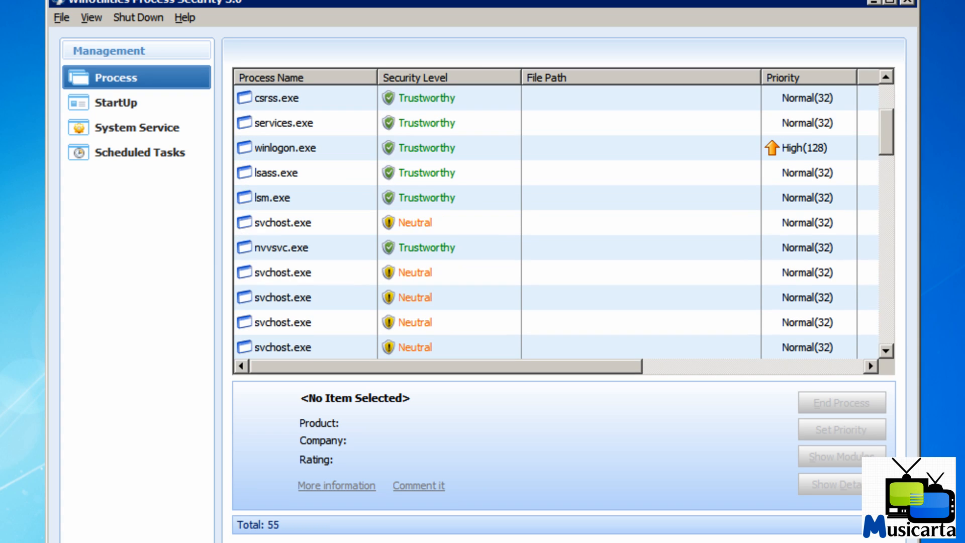
pyautogui.scroll(-3)
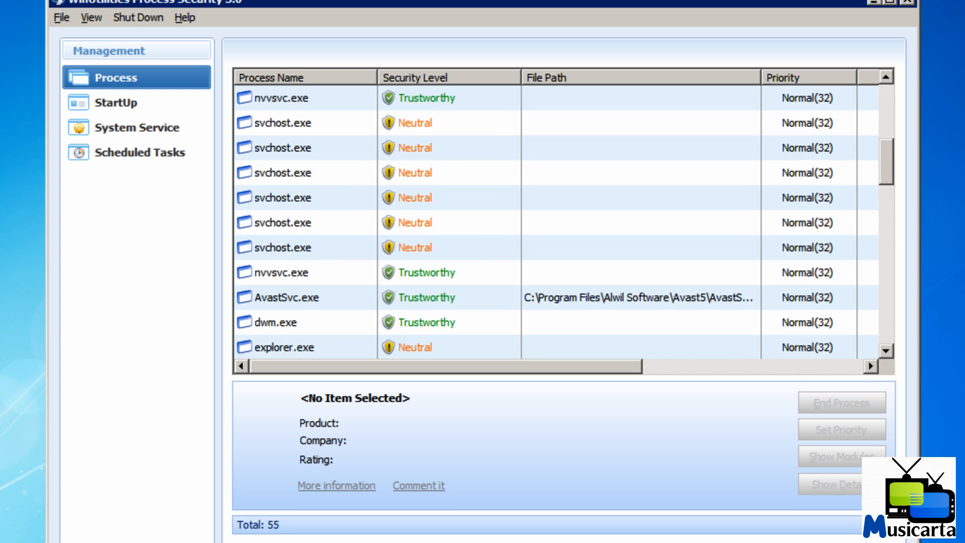
pyautogui.scroll(-3)
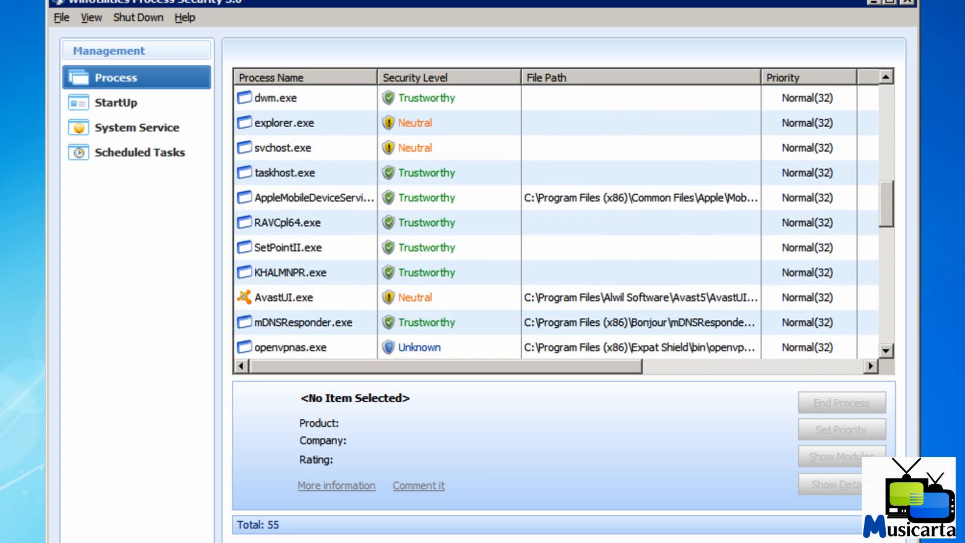
pyautogui.scroll(-3)
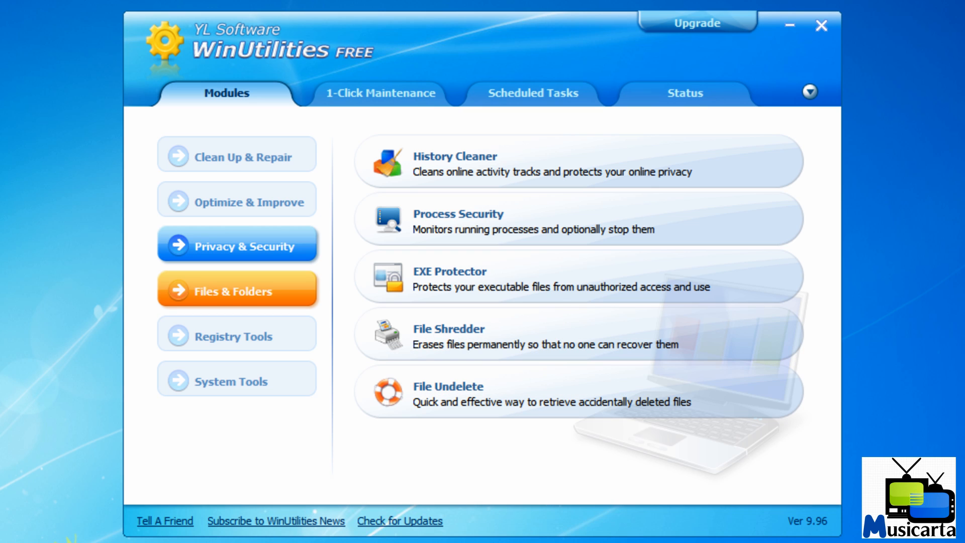
# Show the Files & Folders modules, then the Registry Tools modules: Registry Backup & Restore and Registry Search.
pyautogui.click(236, 289)
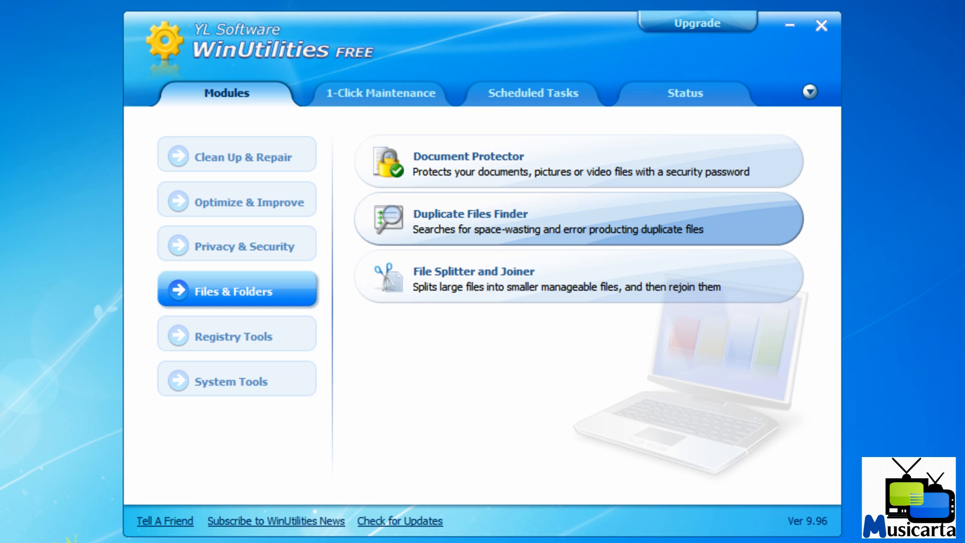
pyautogui.moveTo(575, 278)
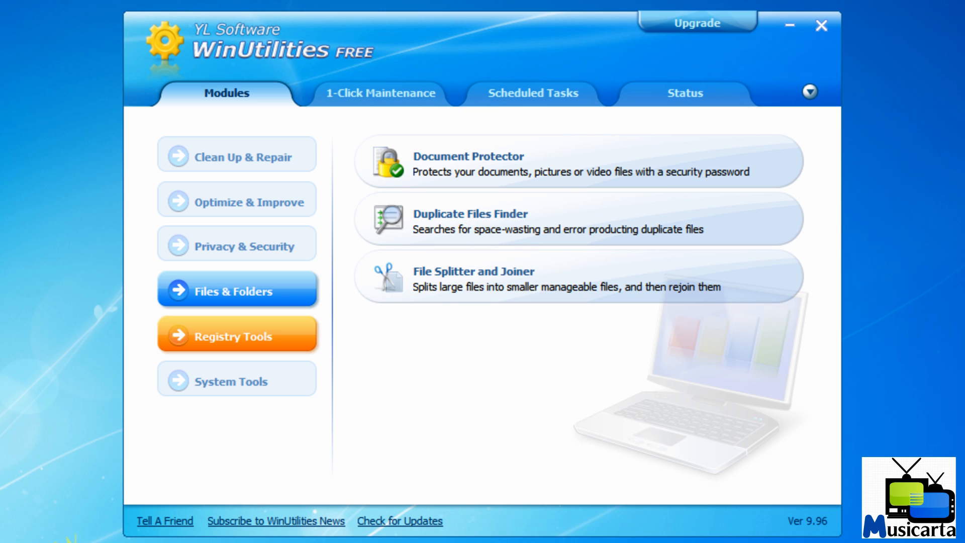
pyautogui.click(237, 333)
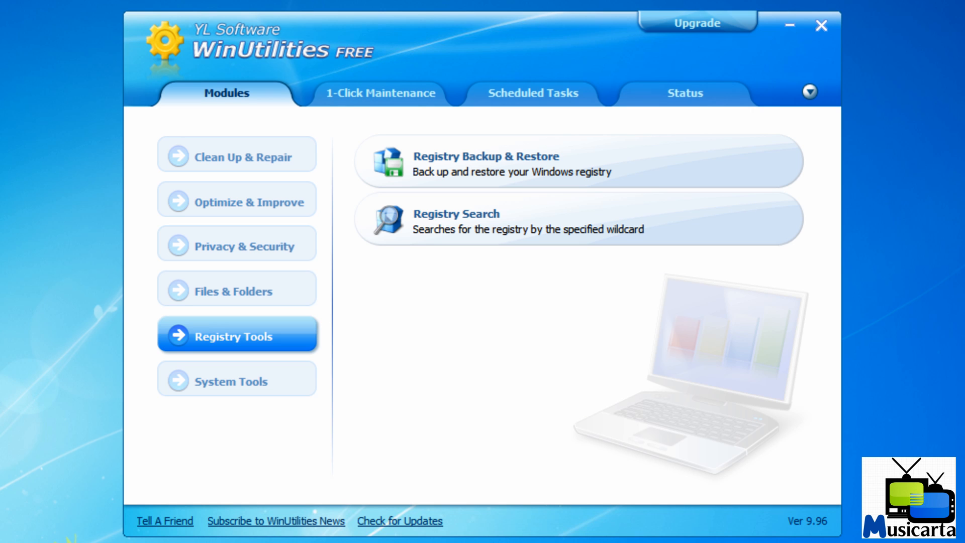
# Launch System Control from System Tools and view its Auto Shutdown and Network & Internet settings.
pyautogui.click(236, 379)
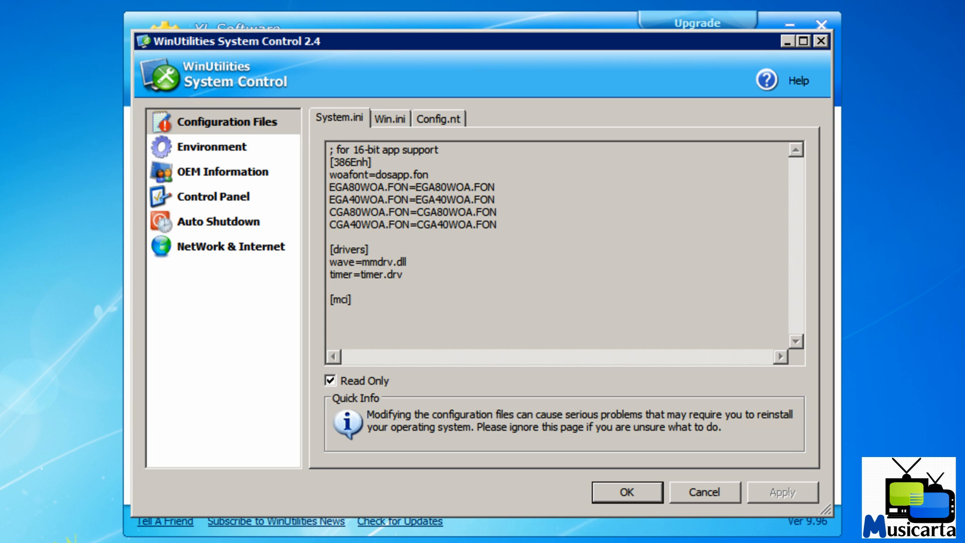
pyautogui.moveTo(212, 147)
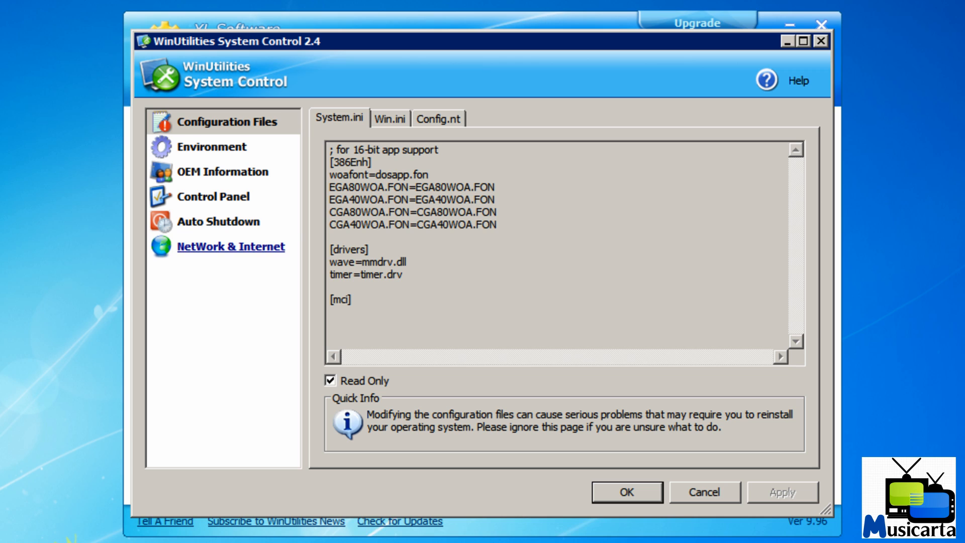
pyautogui.click(217, 221)
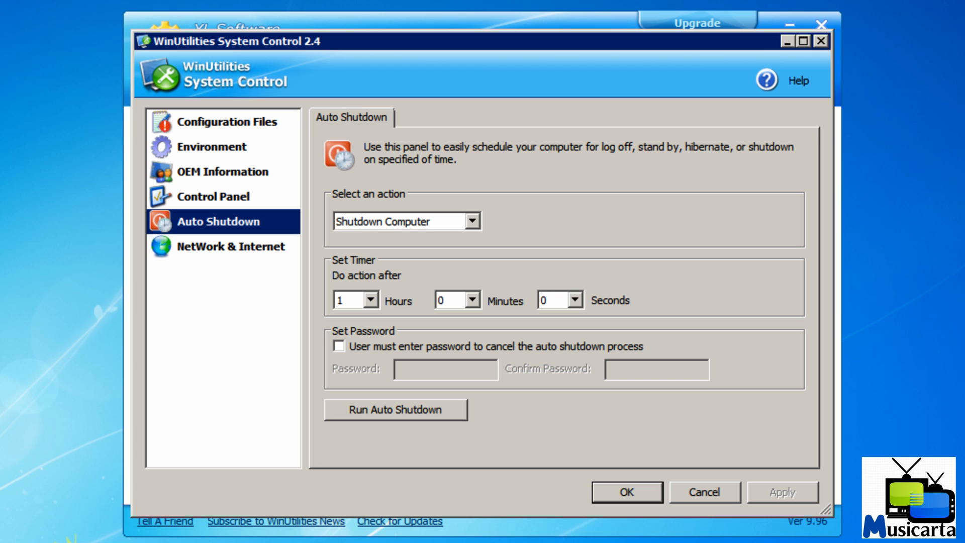
pyautogui.click(227, 245)
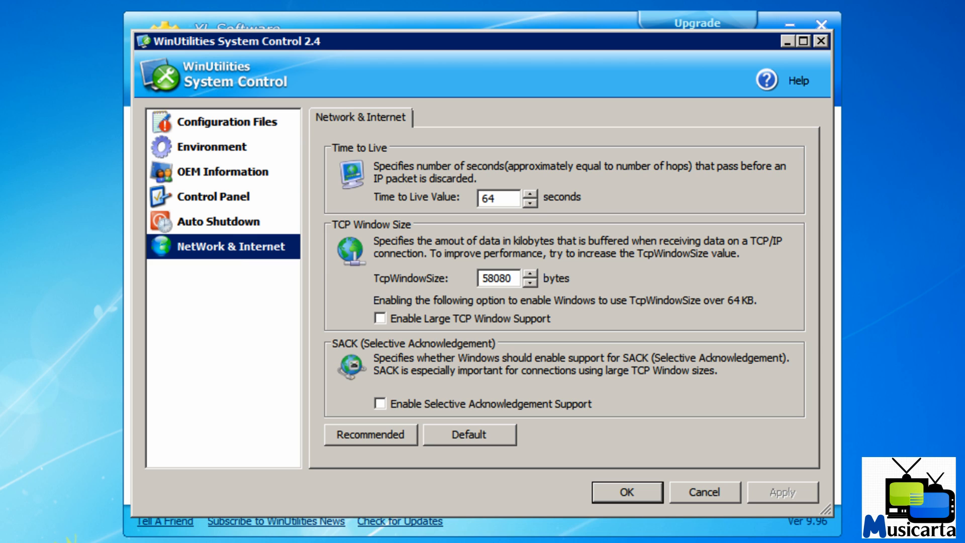
# Apply the Recommended network values, restore Default, and close System Control without changes.
pyautogui.click(370, 434)
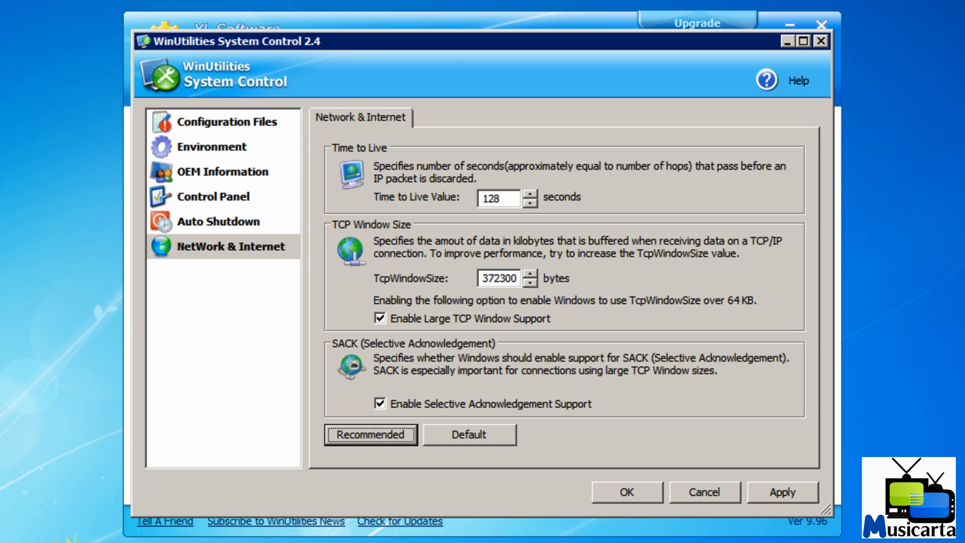
pyautogui.click(469, 434)
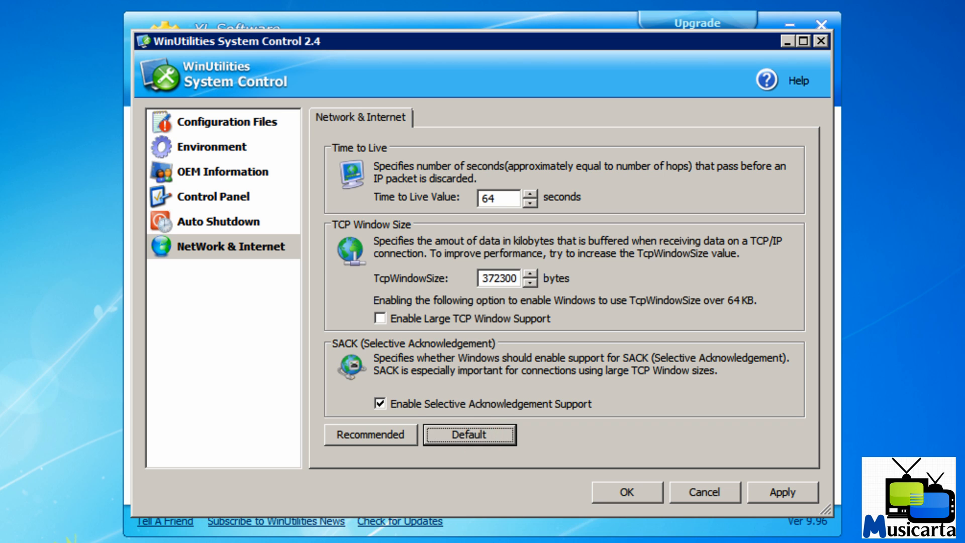
pyautogui.click(369, 434)
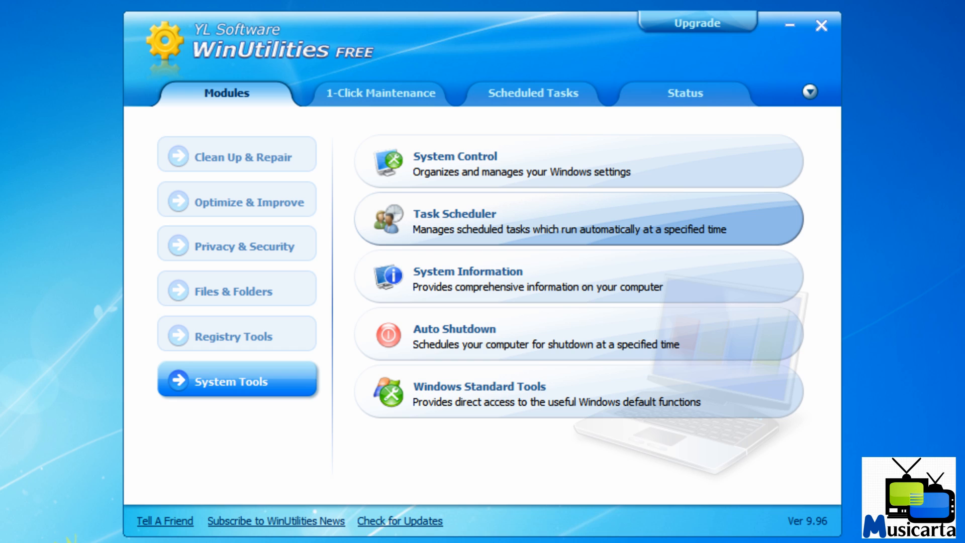
pyautogui.click(454, 221)
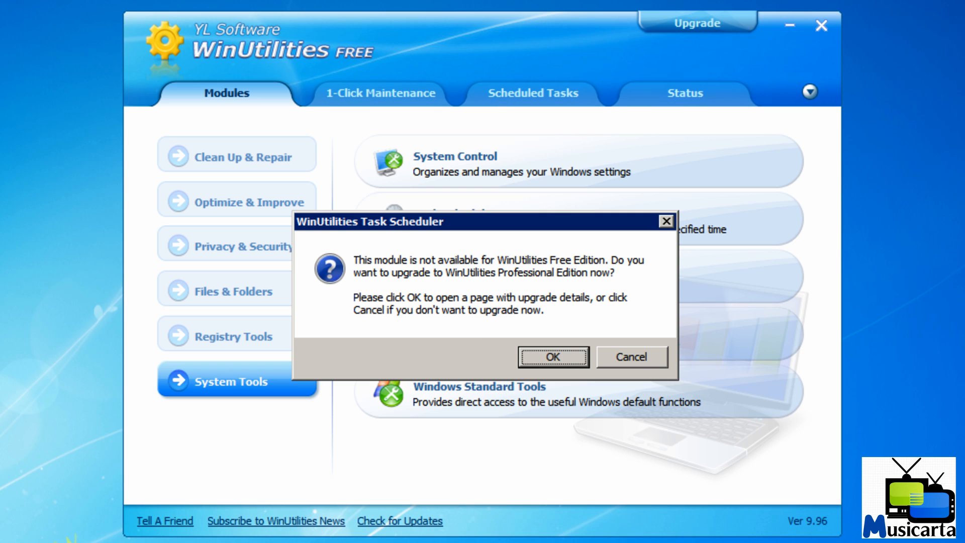
pyautogui.click(630, 357)
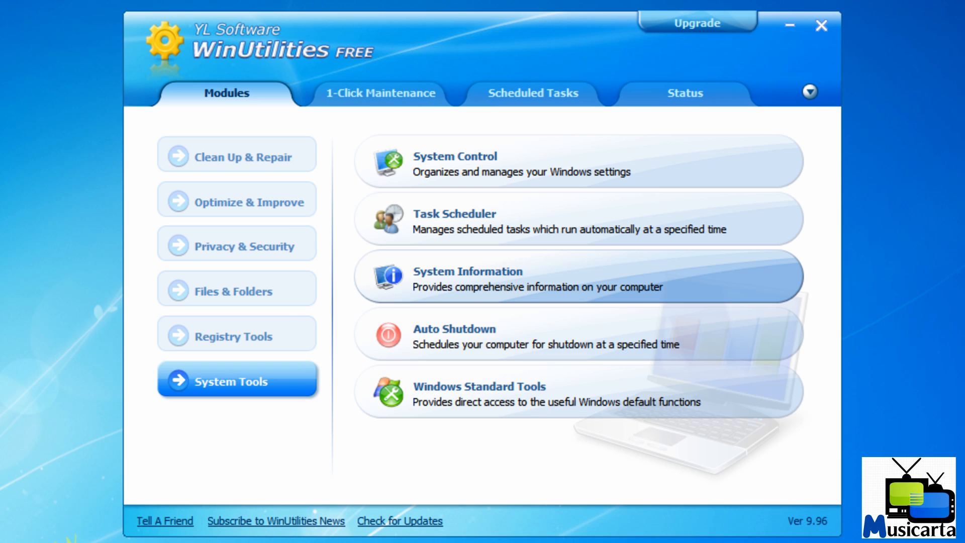
pyautogui.click(468, 278)
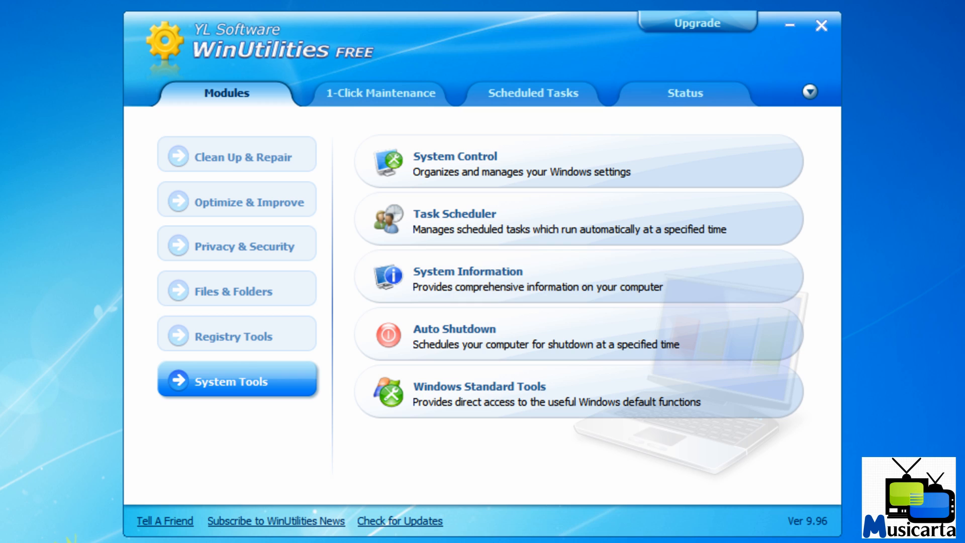
pyautogui.click(467, 279)
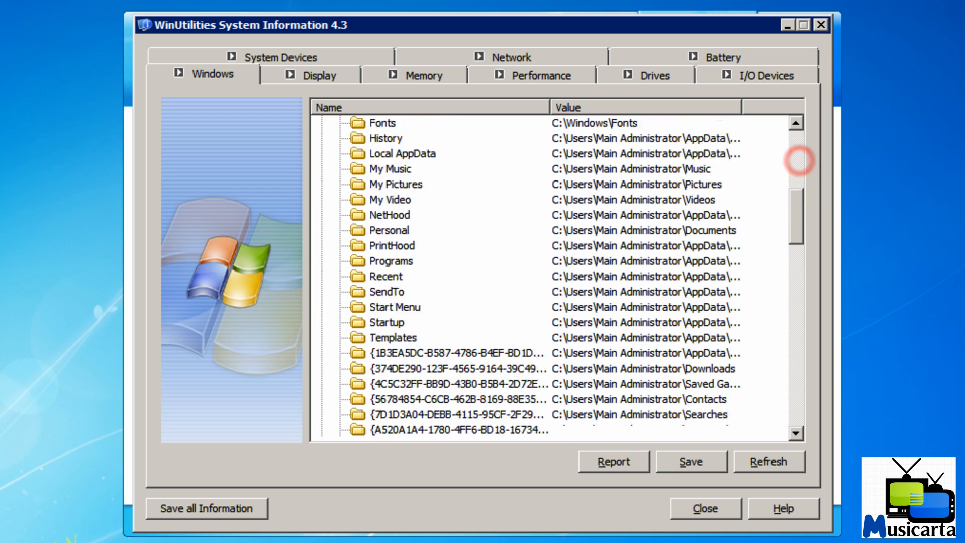
pyautogui.scroll(-3)
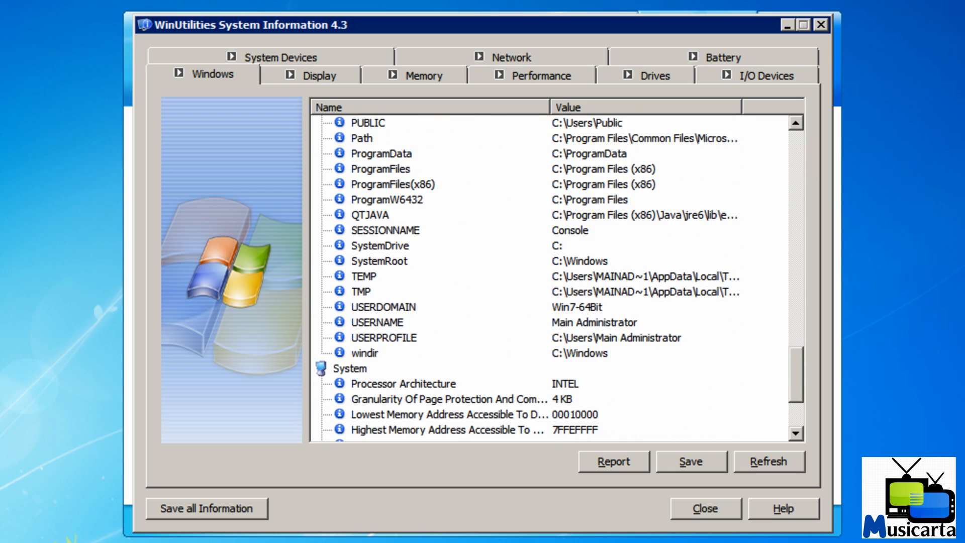
pyautogui.scroll(-3)
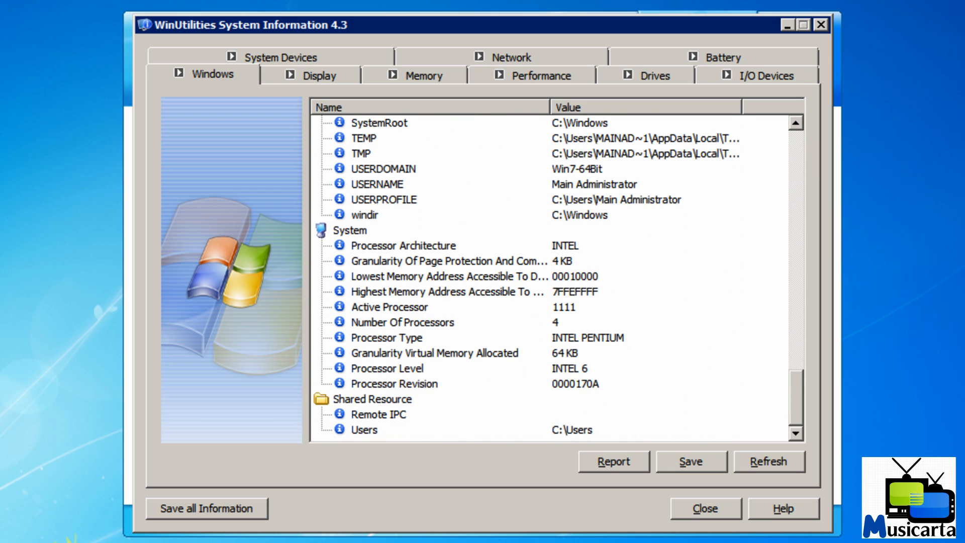
pyautogui.scroll(-3)
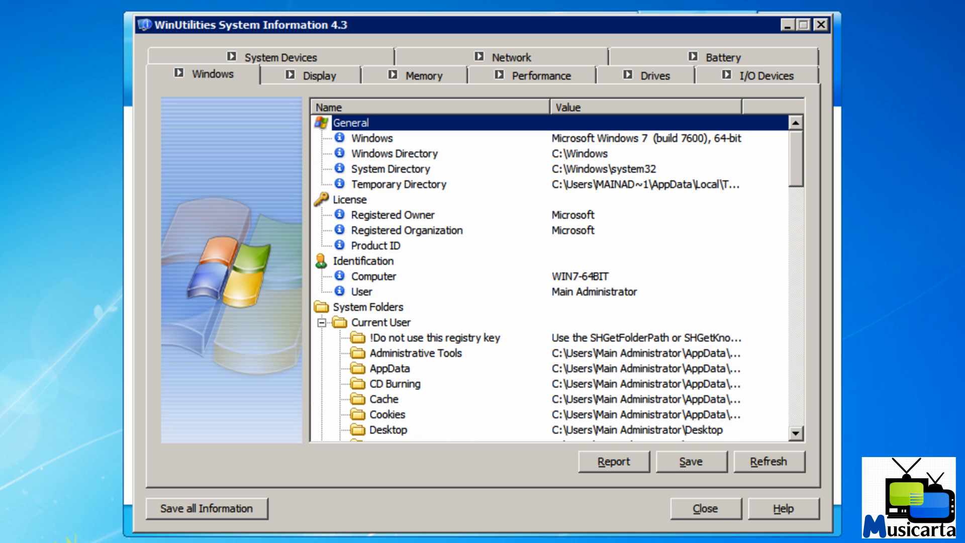
pyautogui.click(508, 57)
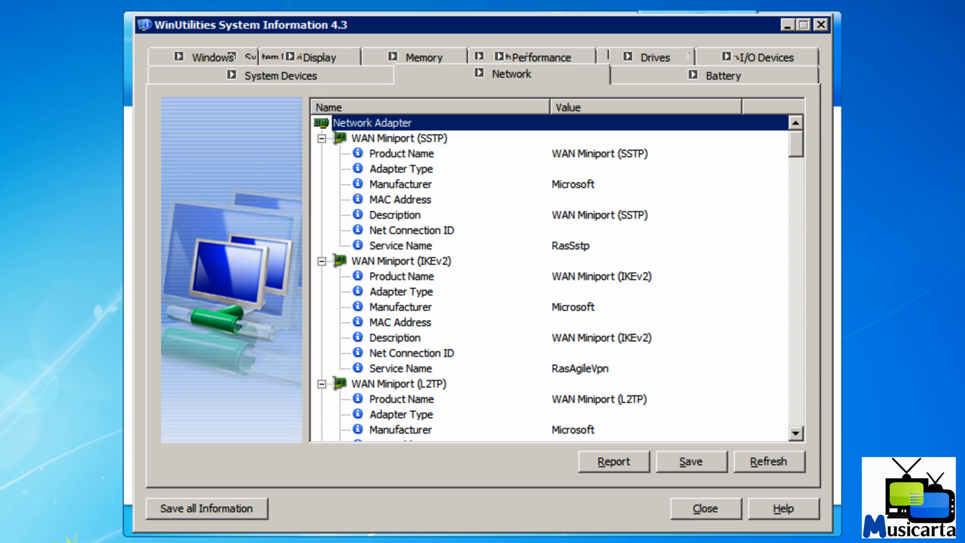
pyautogui.click(703, 508)
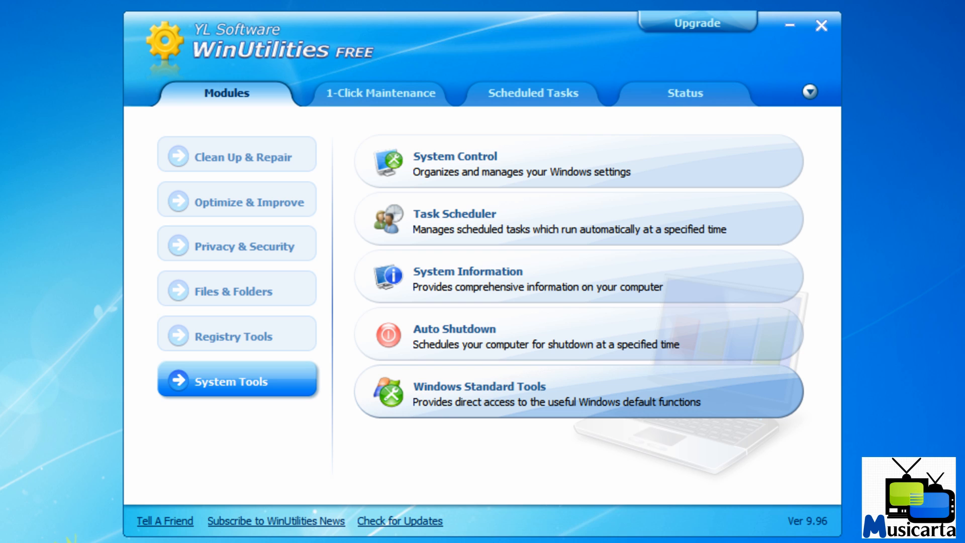
pyautogui.click(479, 386)
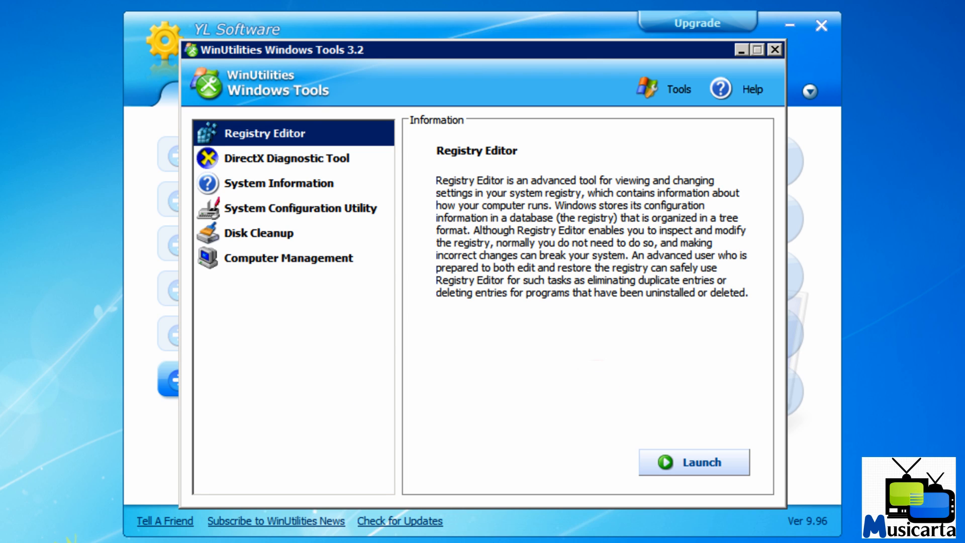
pyautogui.click(279, 183)
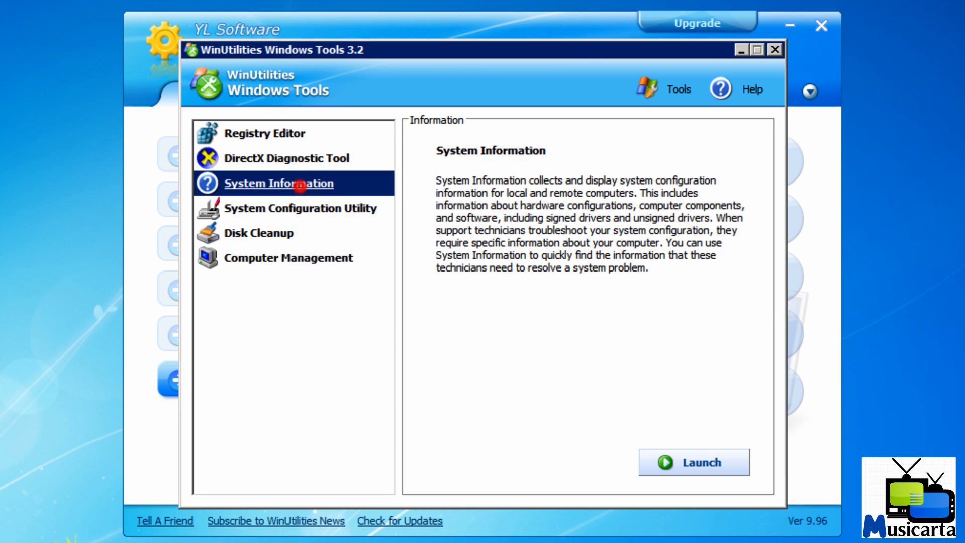
pyautogui.click(290, 258)
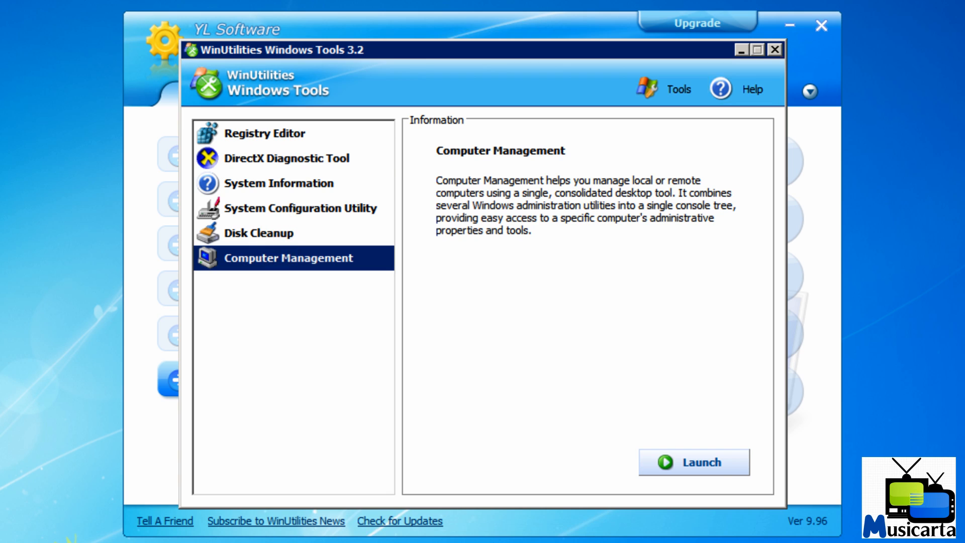
pyautogui.click(775, 50)
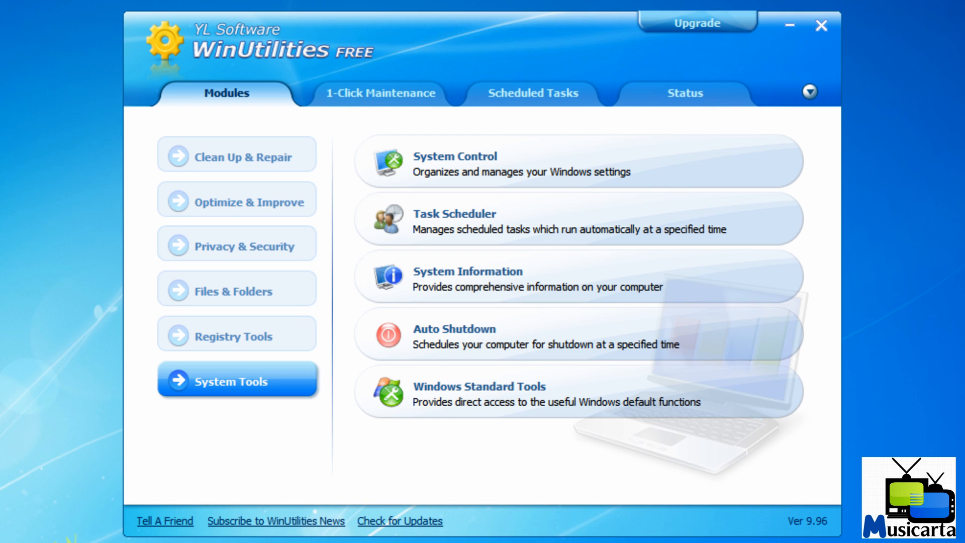
# Check Scheduled Tasks (unavailable), then view the Status page: 24 modules, Free Edition license.
pyautogui.click(531, 92)
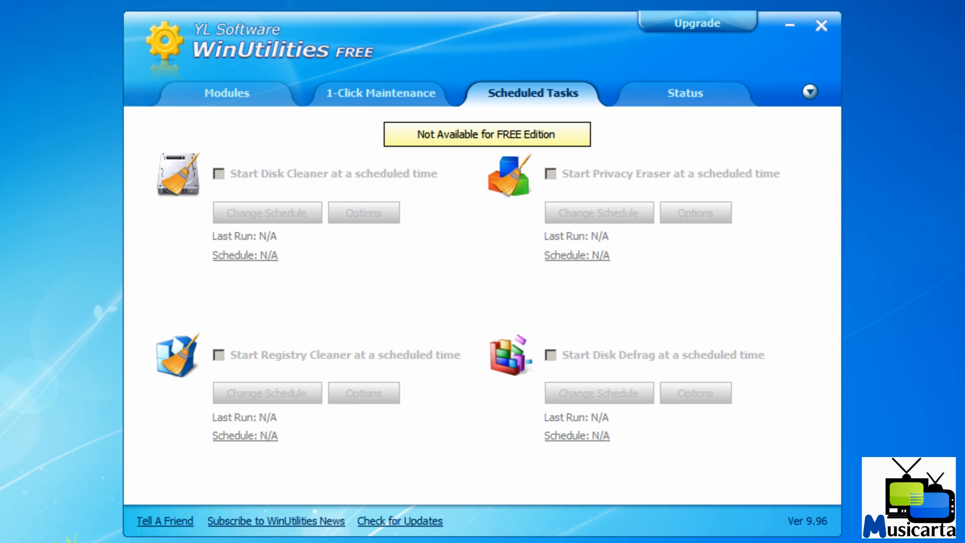
pyautogui.click(684, 92)
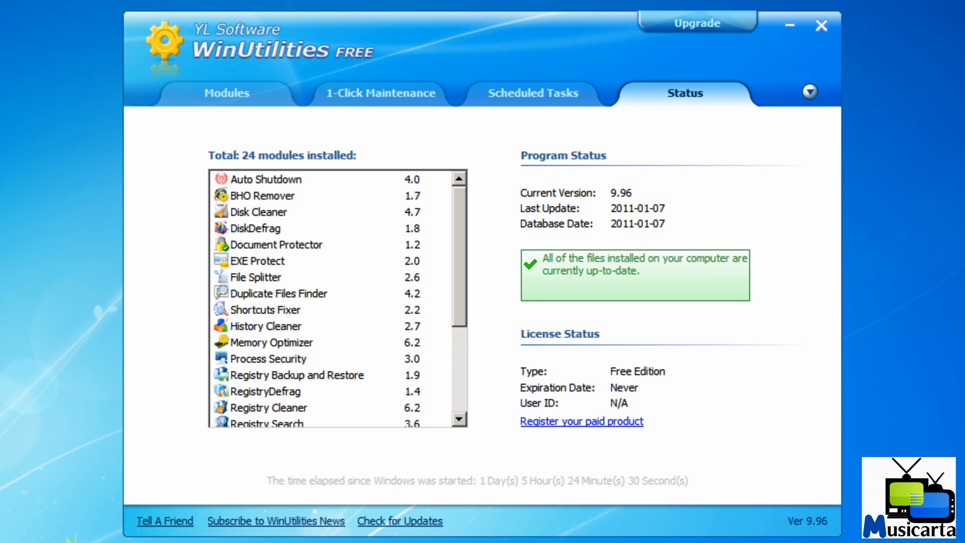